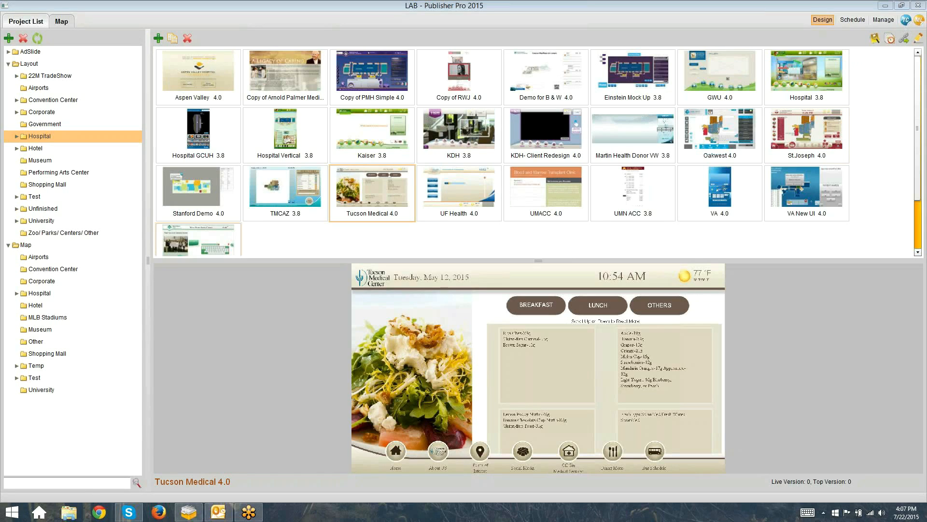
pyautogui.moveTo(796, 53)
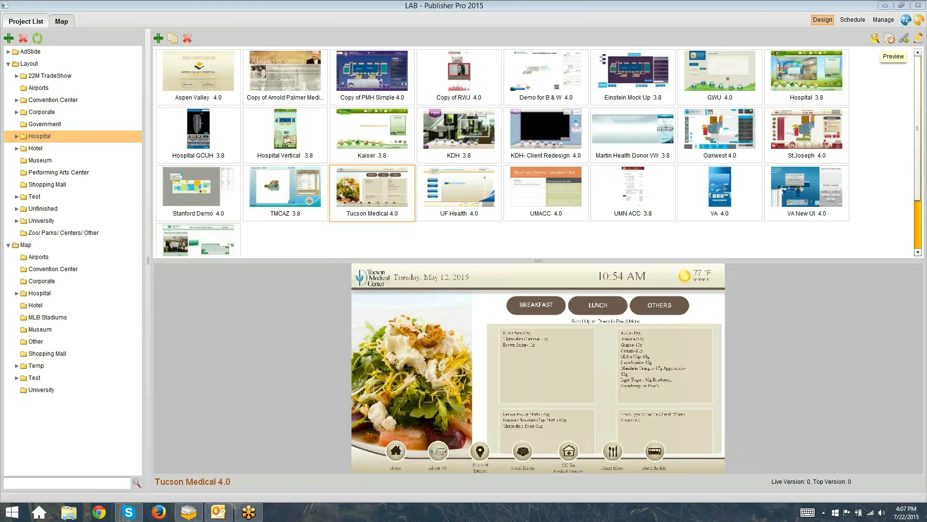
# Preview the selected Tucson Medical 4.0 project from the toolbar Preview button.
pyautogui.click(893, 56)
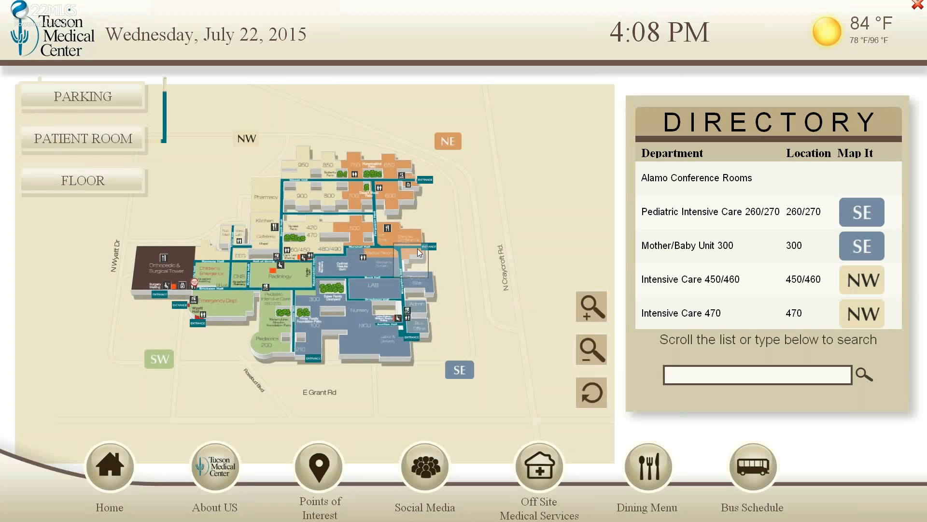
# Zoom the hospital map in and out and show the walking route to the Cafeteria.
pyautogui.click(592, 306)
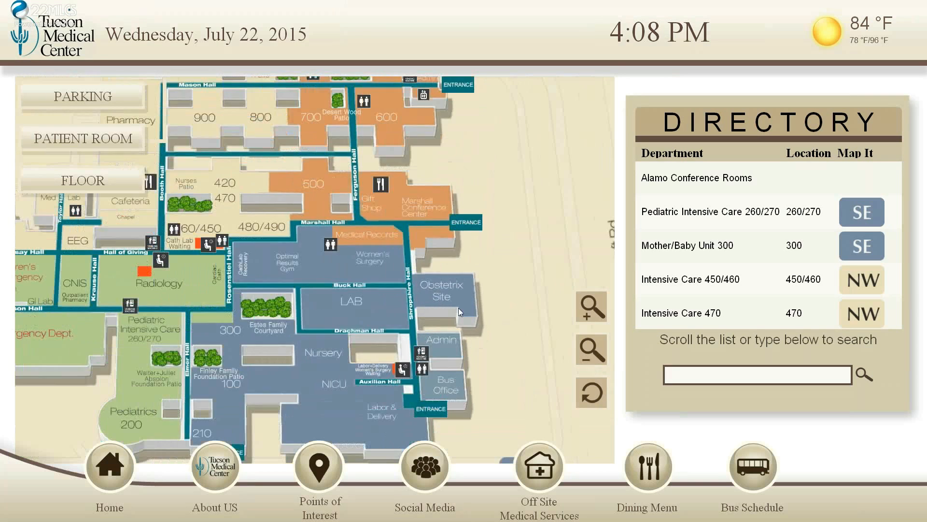
pyautogui.click(590, 350)
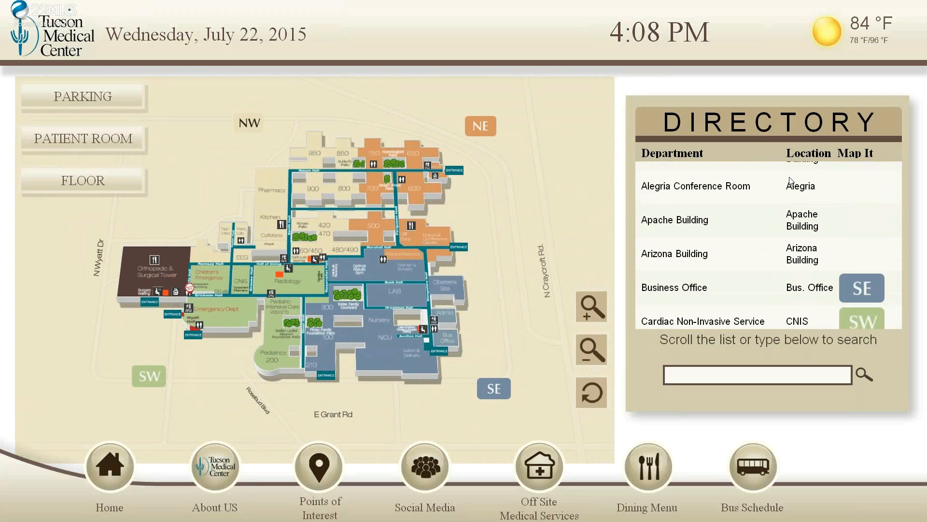
pyautogui.scroll(-3)
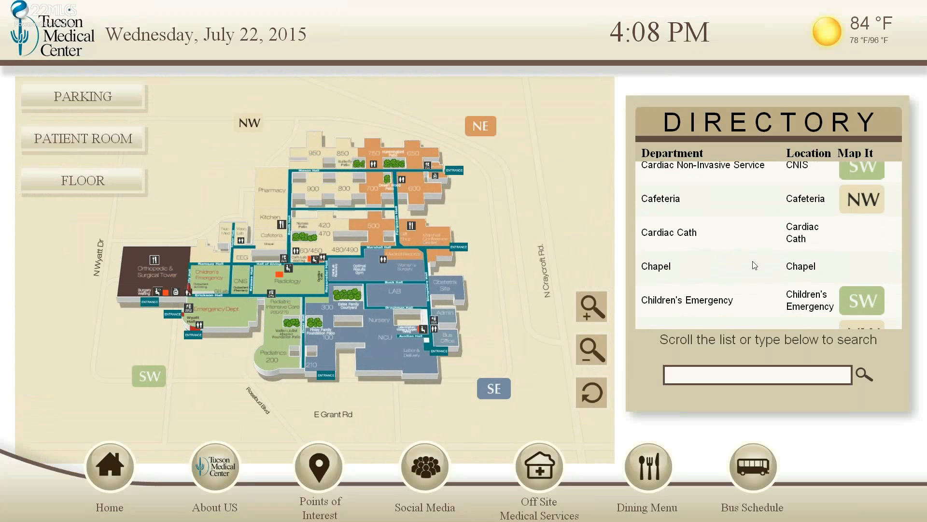
pyautogui.click(861, 198)
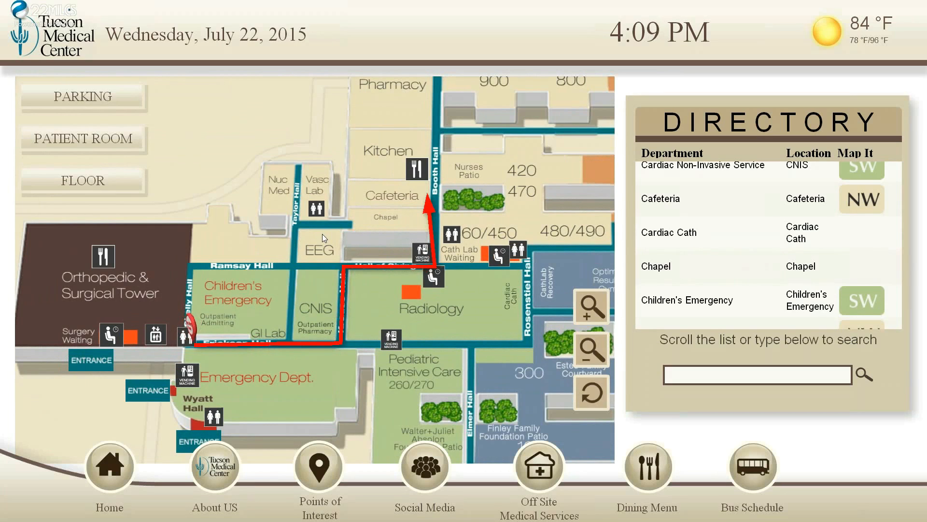
# Show room 1035 on the patient room floor plan, then zoom into the campus.
pyautogui.click(83, 138)
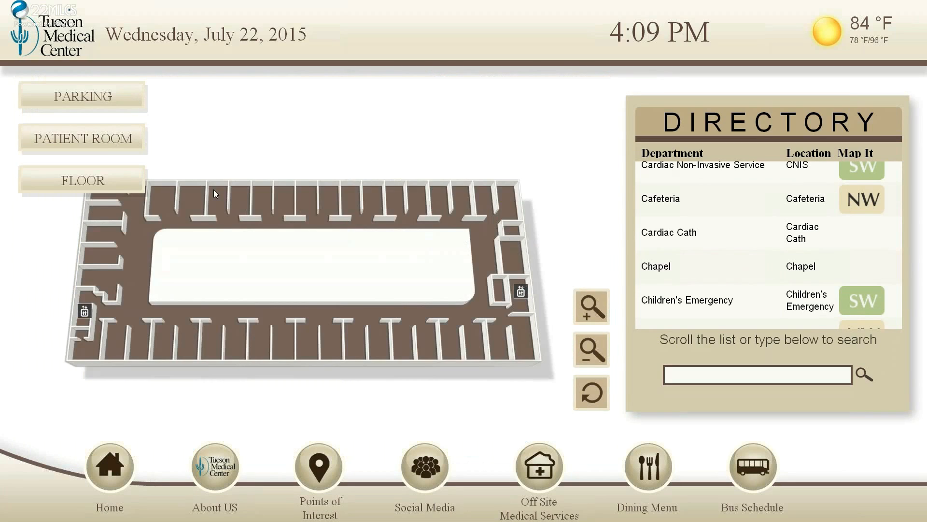
pyautogui.click(215, 194)
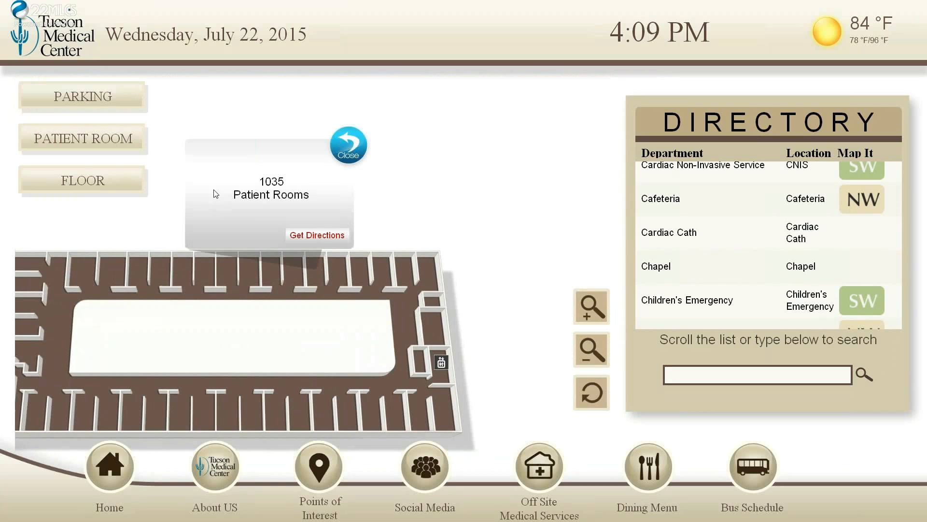
pyautogui.click(317, 234)
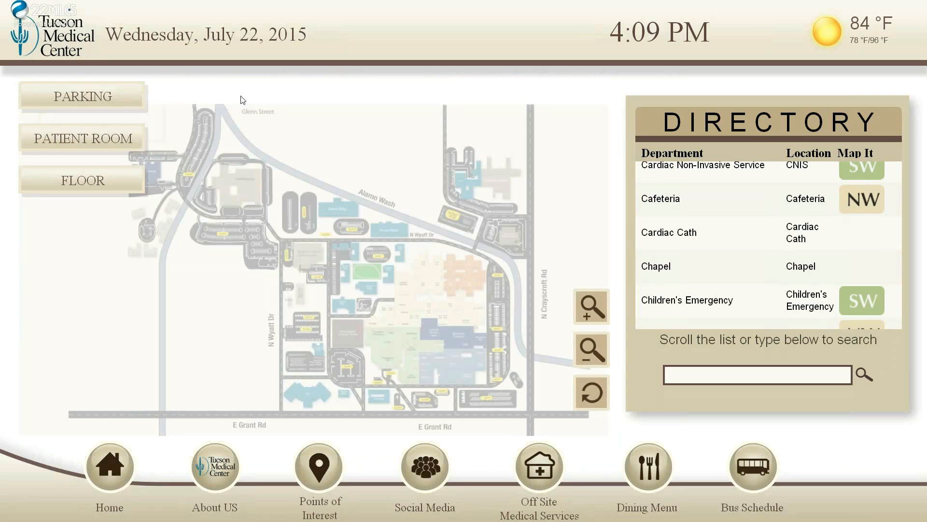
pyautogui.click(592, 306)
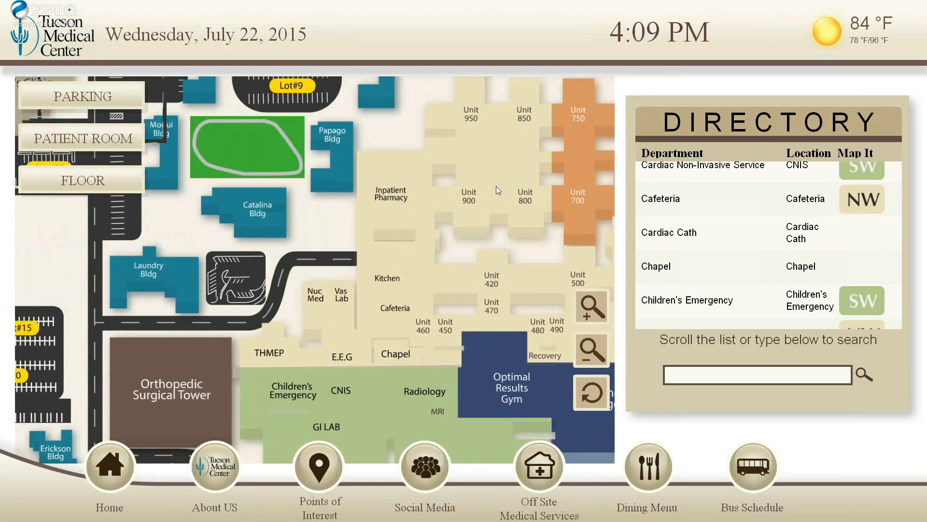
pyautogui.click(590, 349)
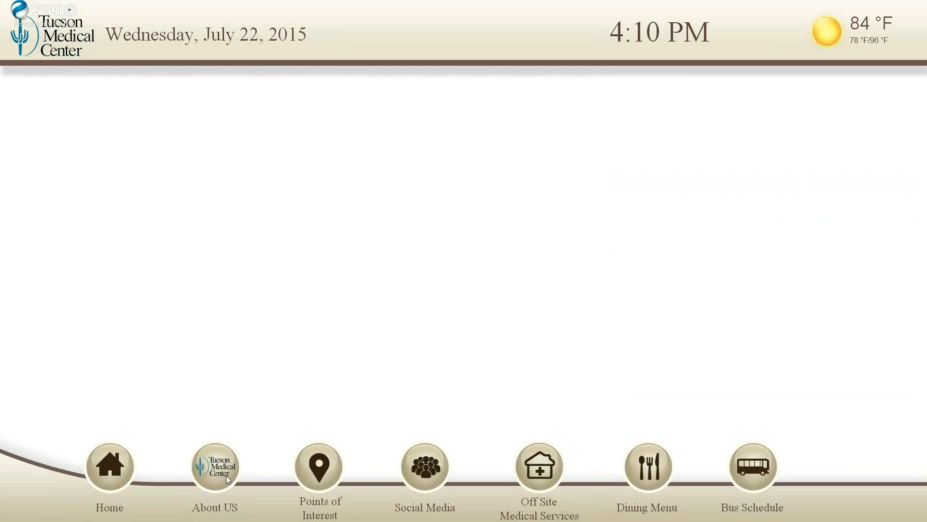
# View About Us, Points of Interest, and Off Site Medical Services zoomed out to all offices.
pyautogui.click(214, 467)
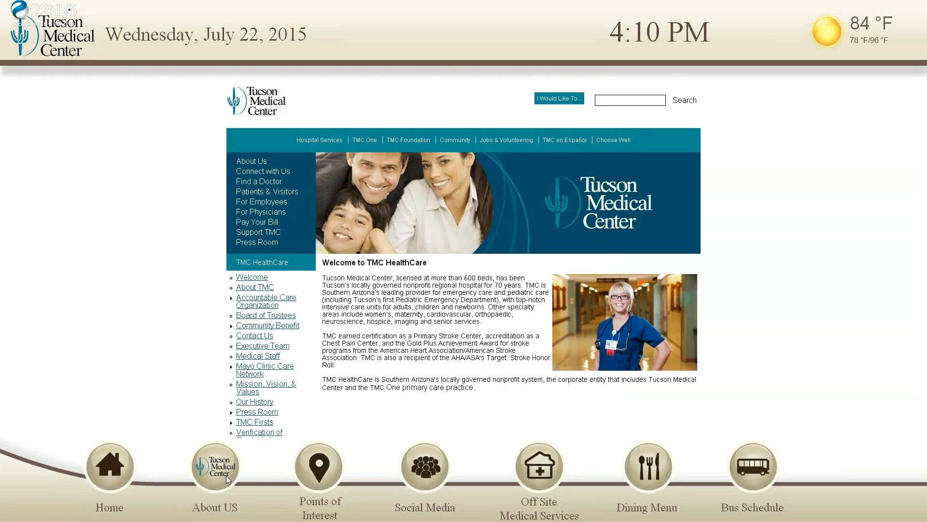
pyautogui.click(319, 467)
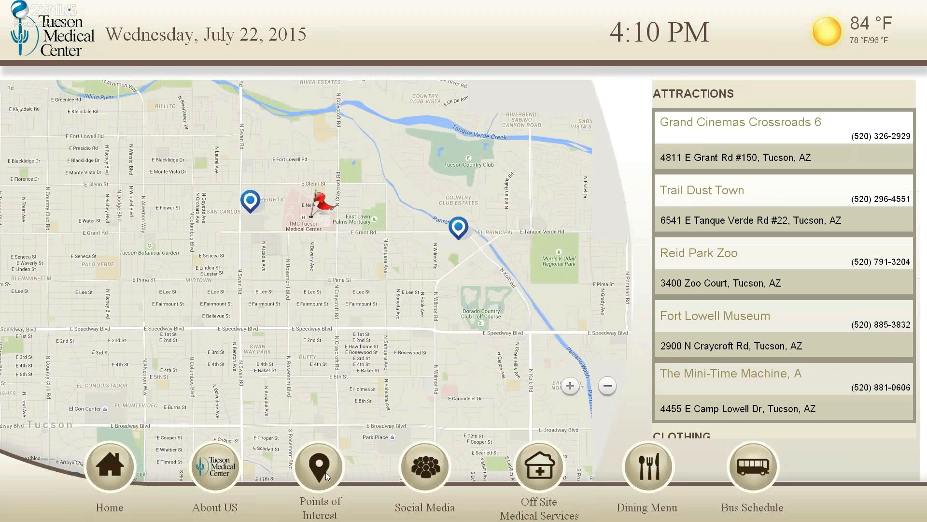
pyautogui.click(698, 253)
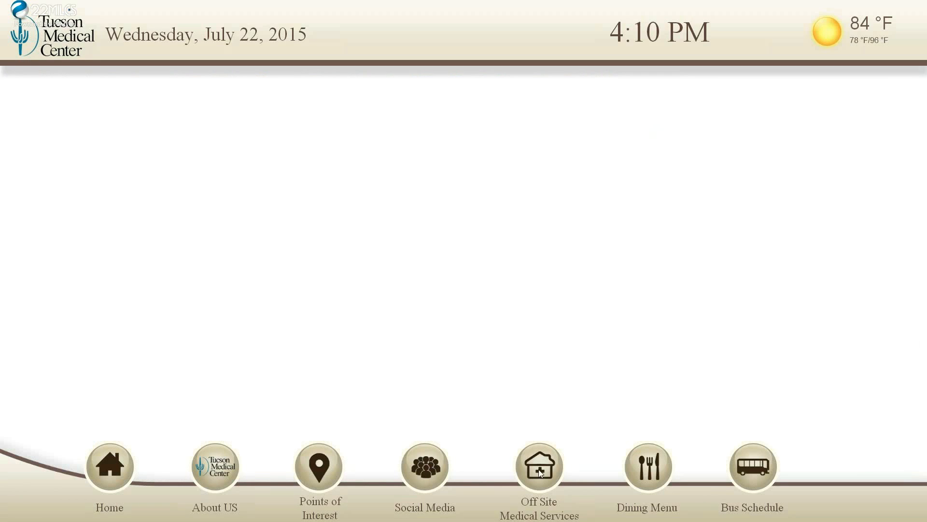
pyautogui.click(538, 467)
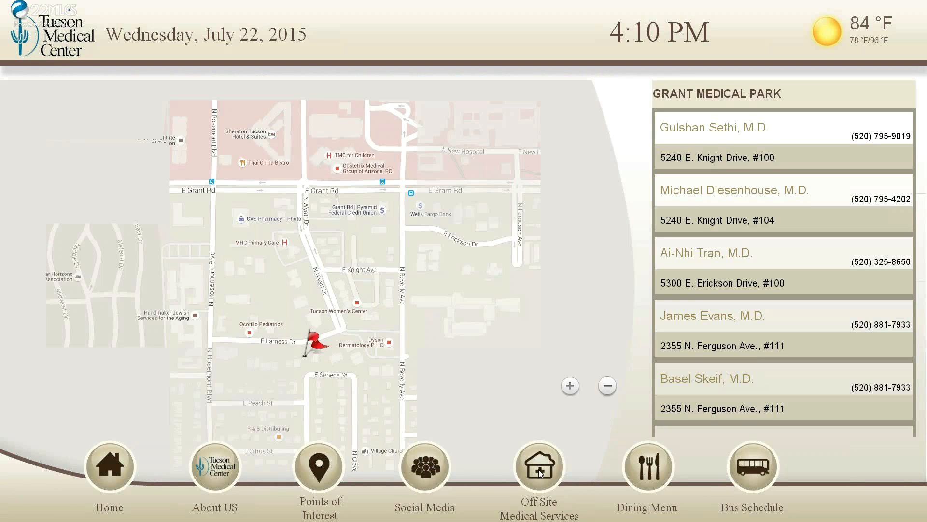
pyautogui.click(607, 385)
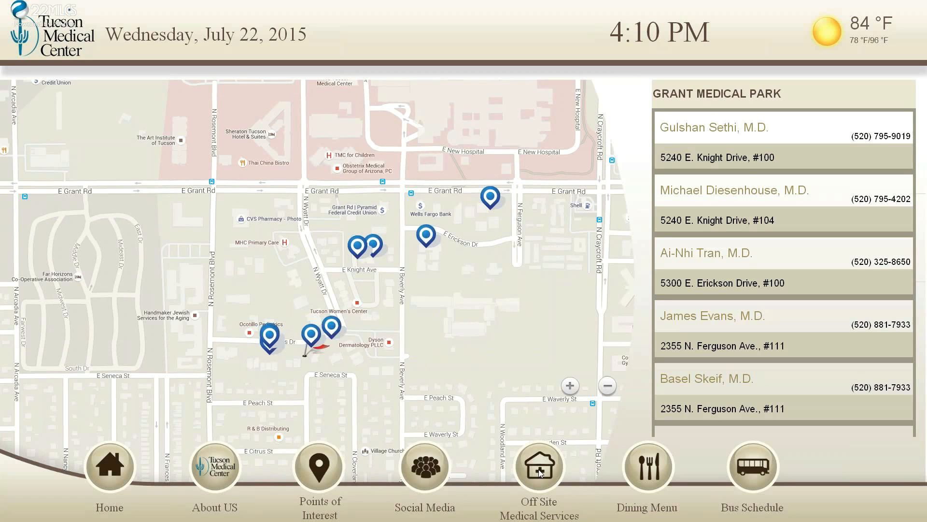
# View the Dining Menu's Others tab and the Bus Schedule, then close the preview.
pyautogui.click(648, 467)
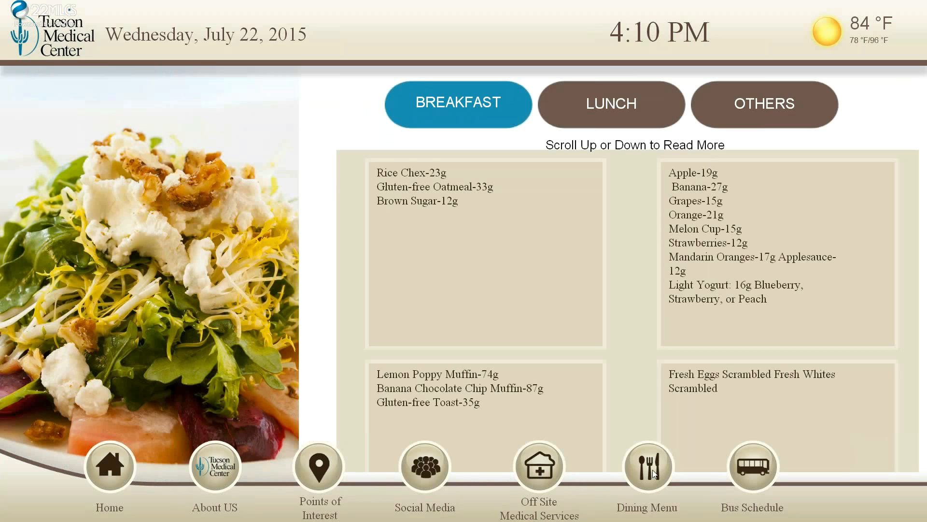
pyautogui.click(764, 104)
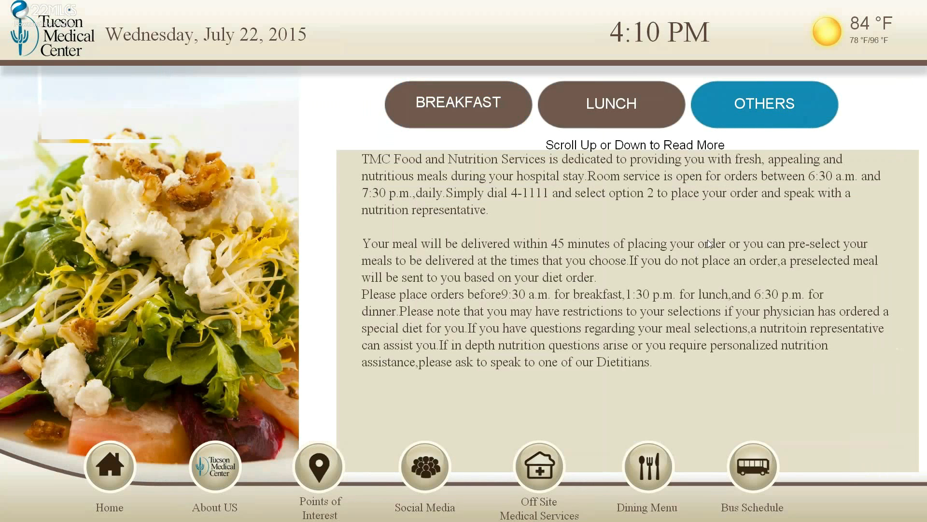
pyautogui.click(752, 467)
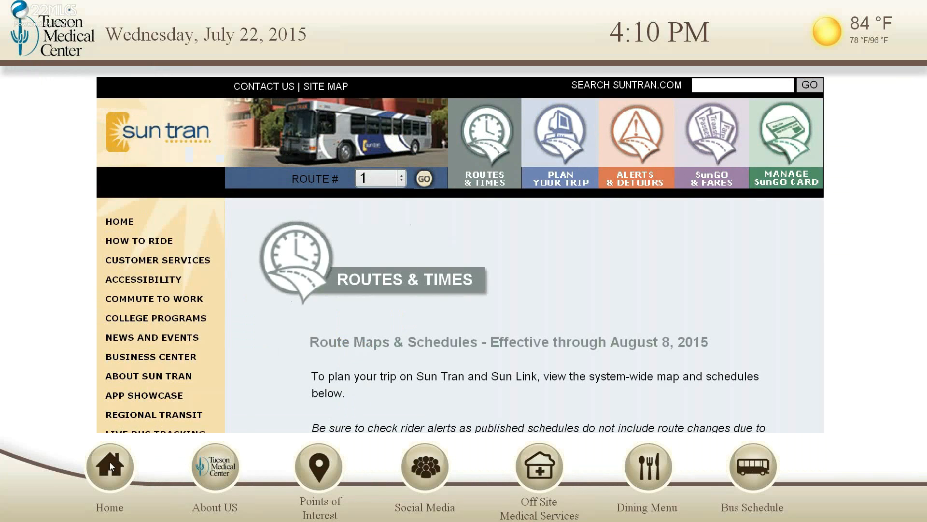
pyautogui.click(320, 467)
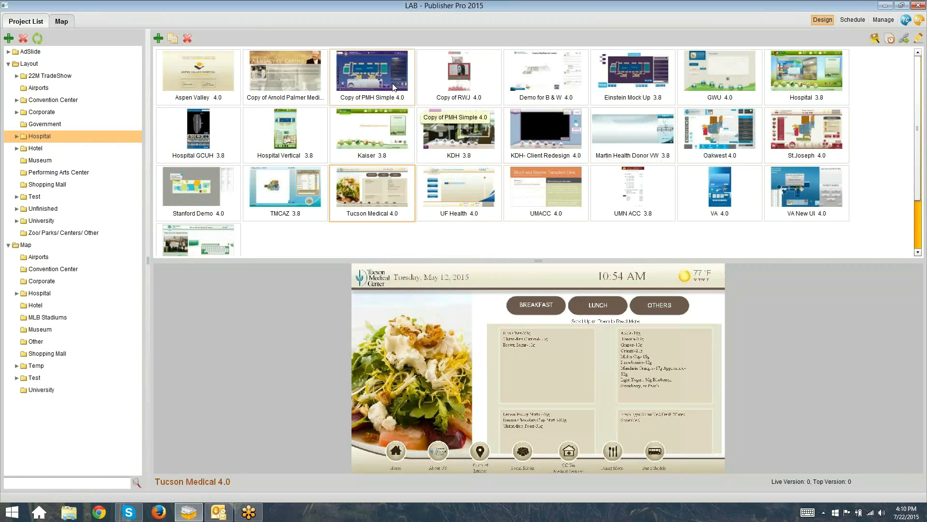
# Preview Copy of PMH Simple 4.0 and view floors 1, 2 and 4, zooming out.
pyautogui.click(373, 71)
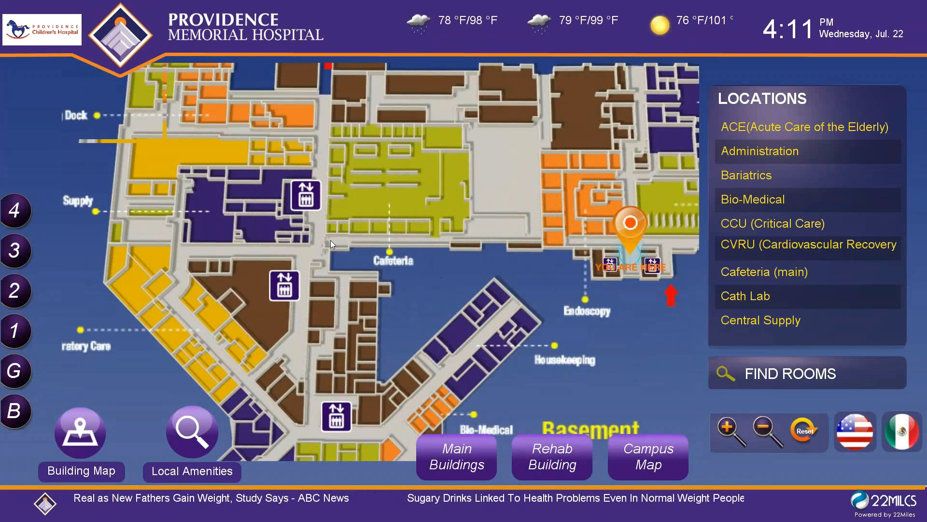
pyautogui.click(762, 427)
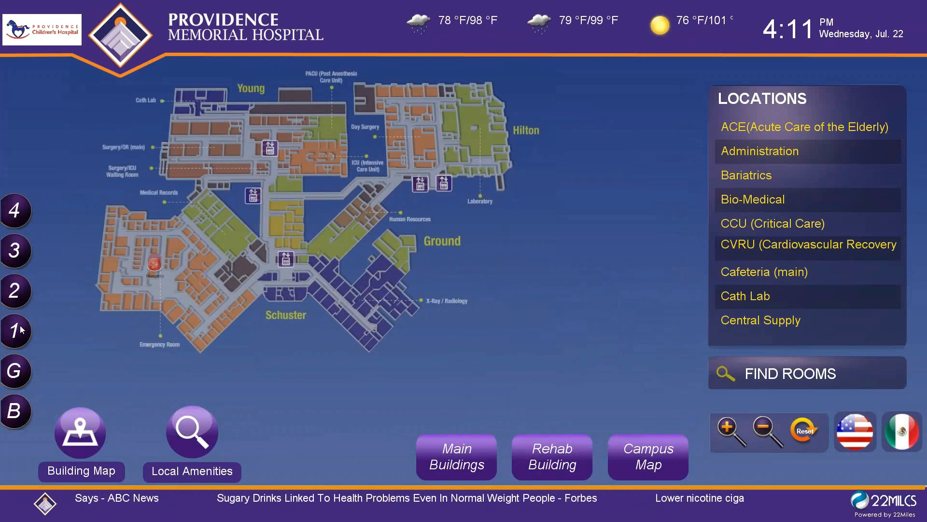
pyautogui.click(16, 331)
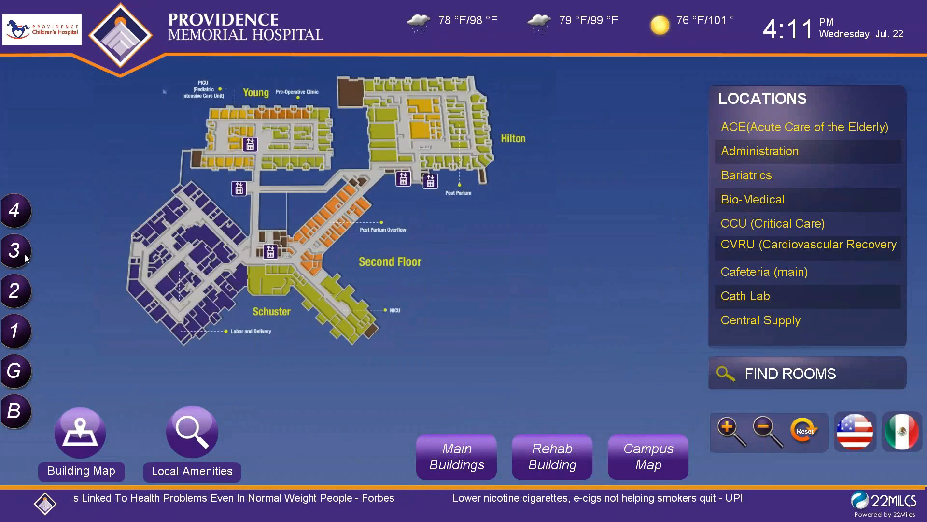
pyautogui.click(16, 211)
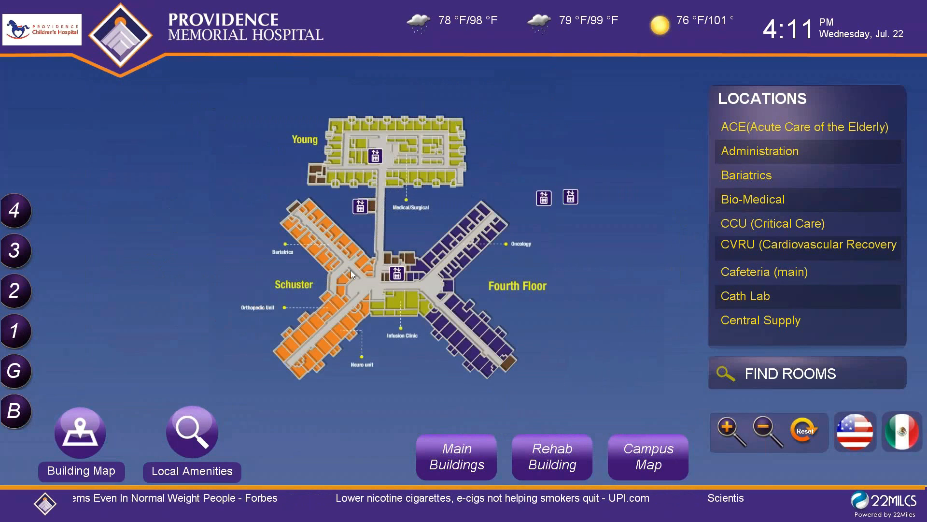
pyautogui.click(771, 430)
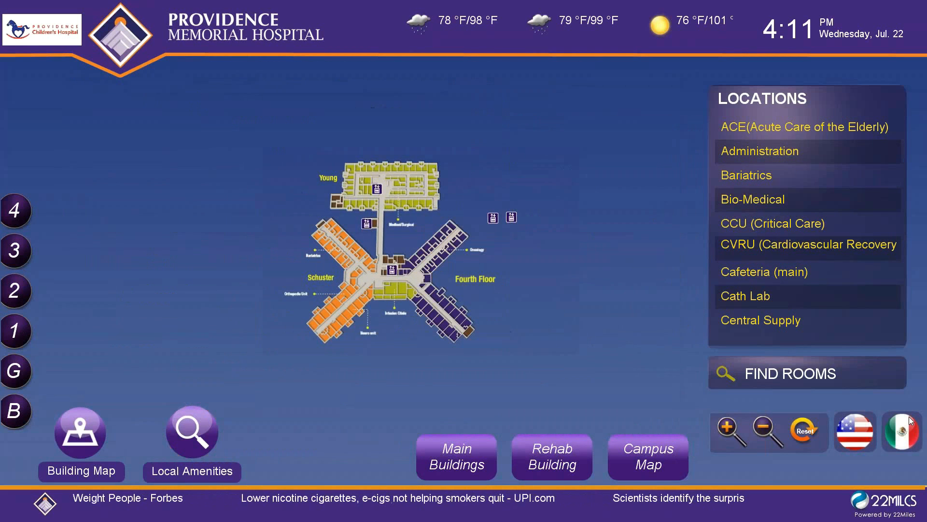
# Switch the kiosk text to Spanish and back to English.
pyautogui.click(901, 432)
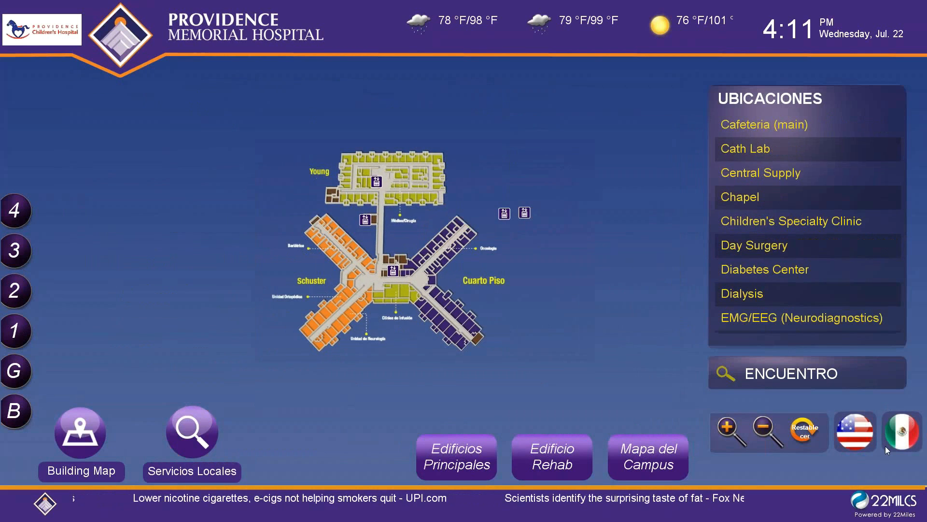
pyautogui.click(853, 431)
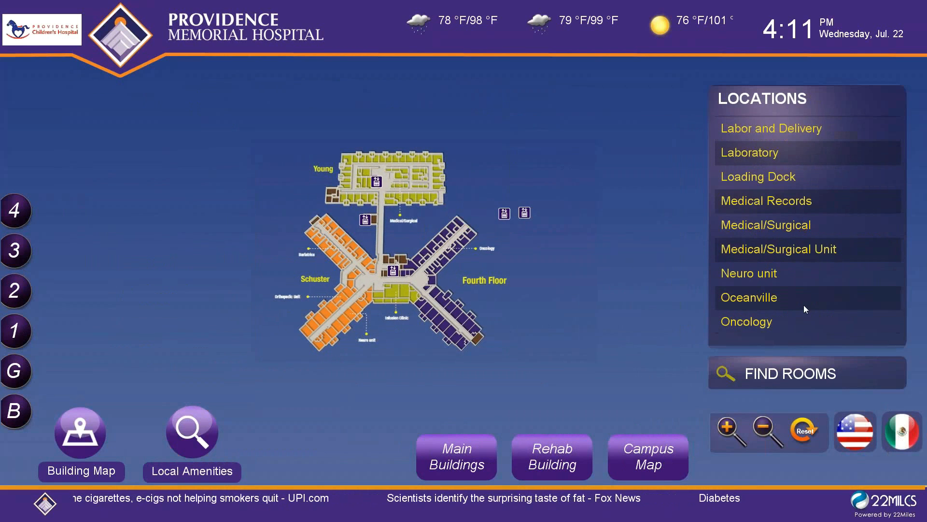
pyautogui.scroll(-3)
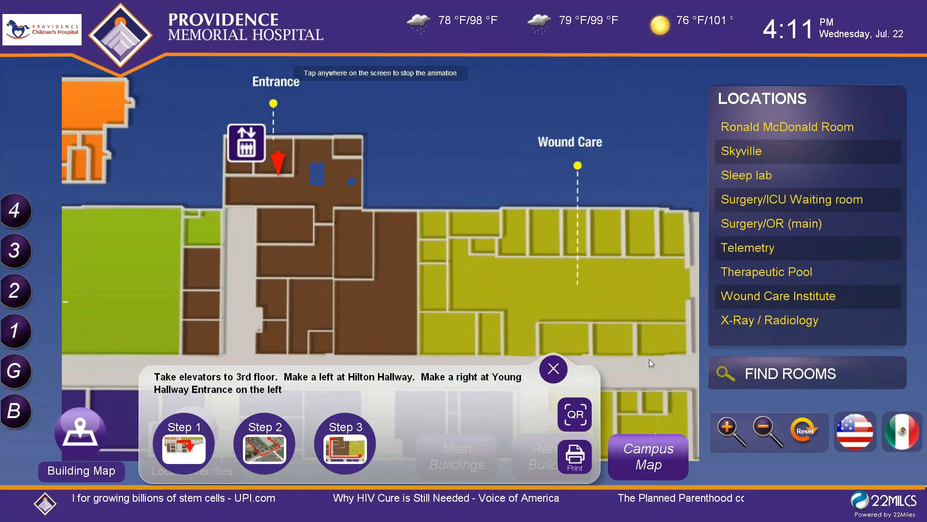
# Close the directions panel, then open and close the Find Rooms search.
pyautogui.click(574, 413)
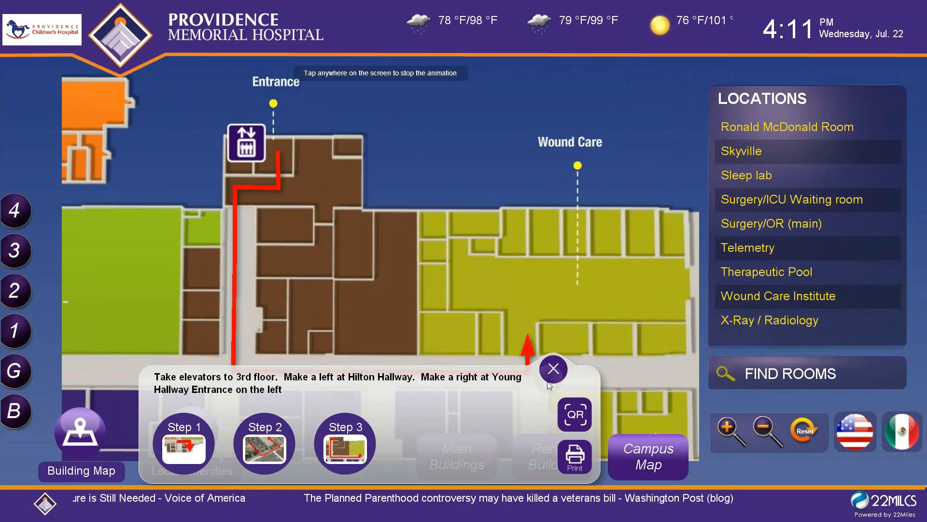
pyautogui.click(553, 368)
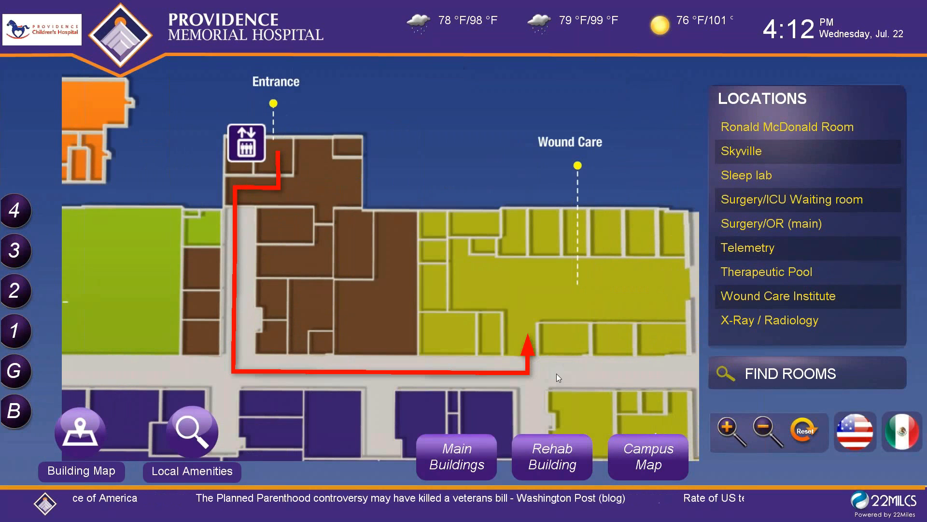
pyautogui.click(806, 373)
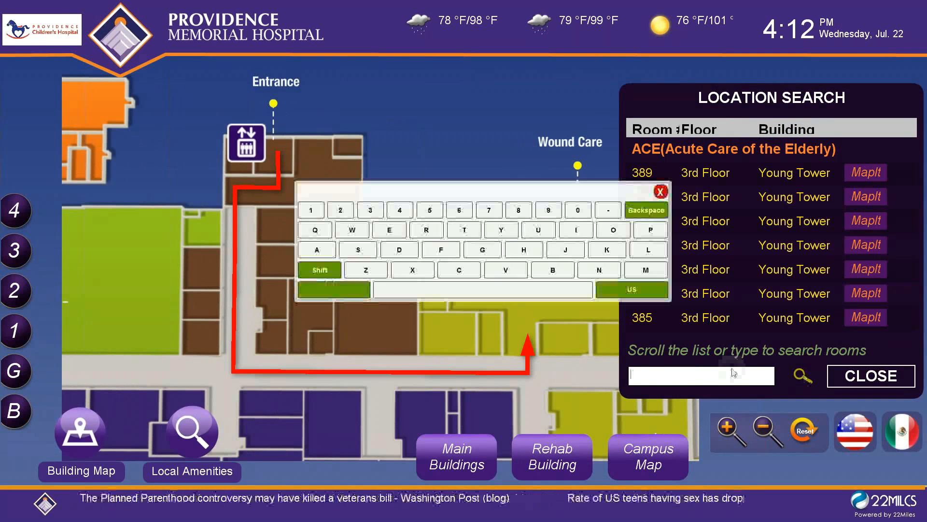
pyautogui.click(660, 192)
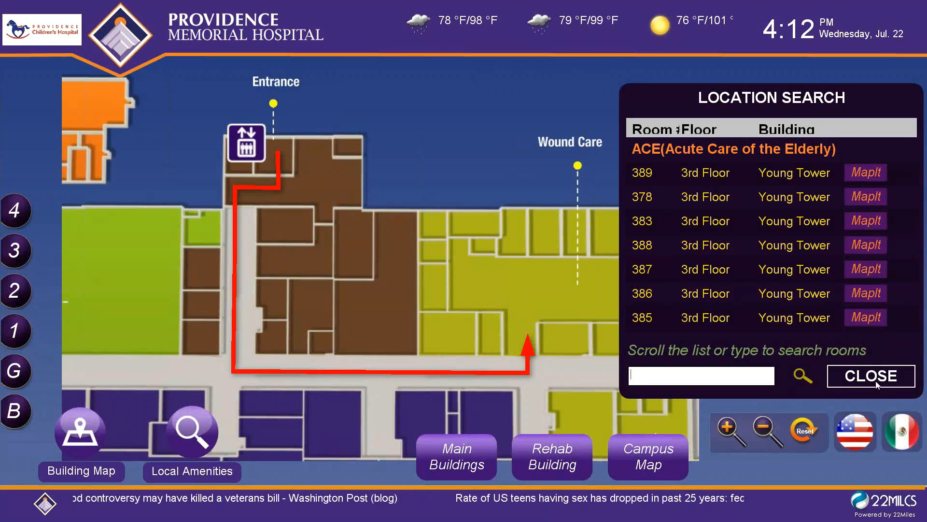
pyautogui.click(870, 376)
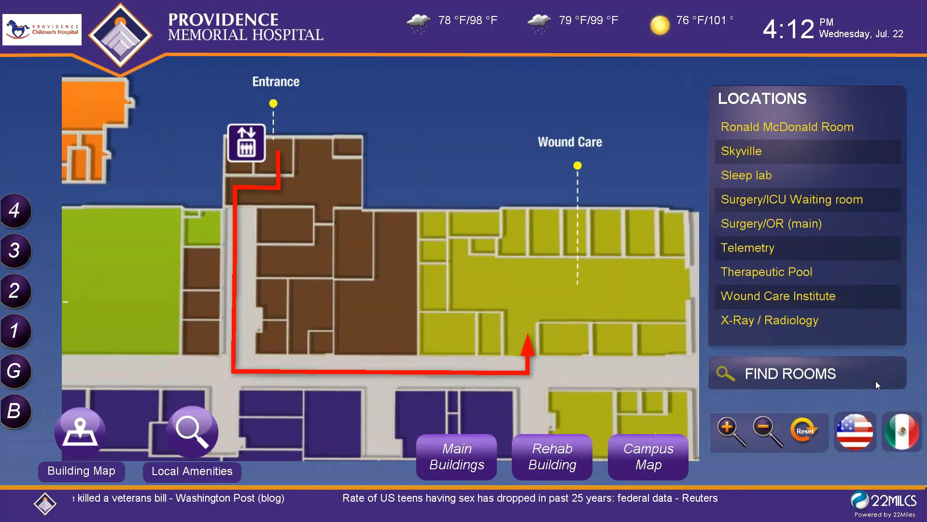
pyautogui.moveTo(911, 132)
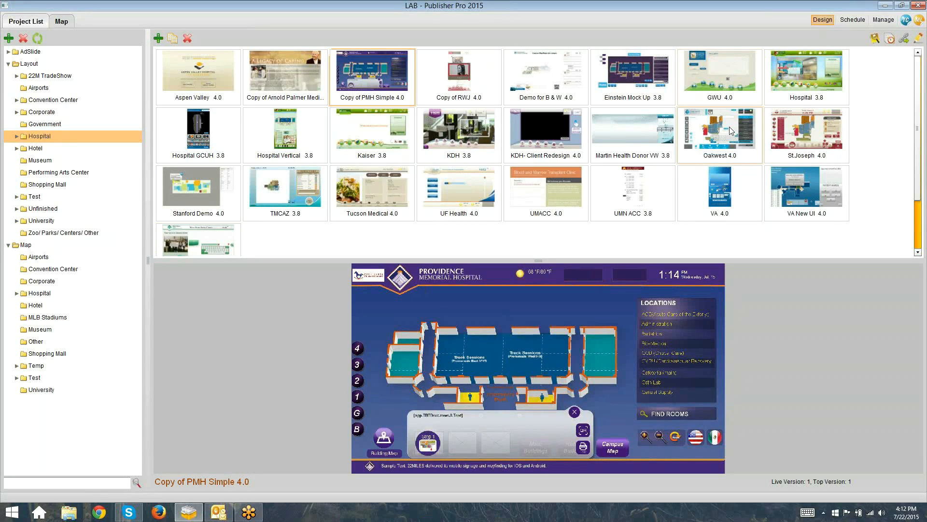
# Preview the Oakwest 4.0 project, skipping the download.
pyautogui.click(719, 130)
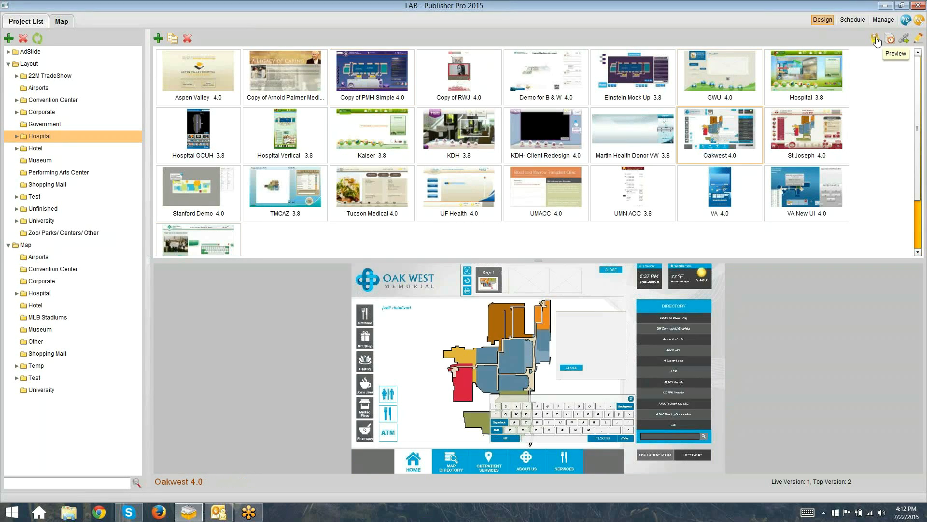
pyautogui.click(889, 38)
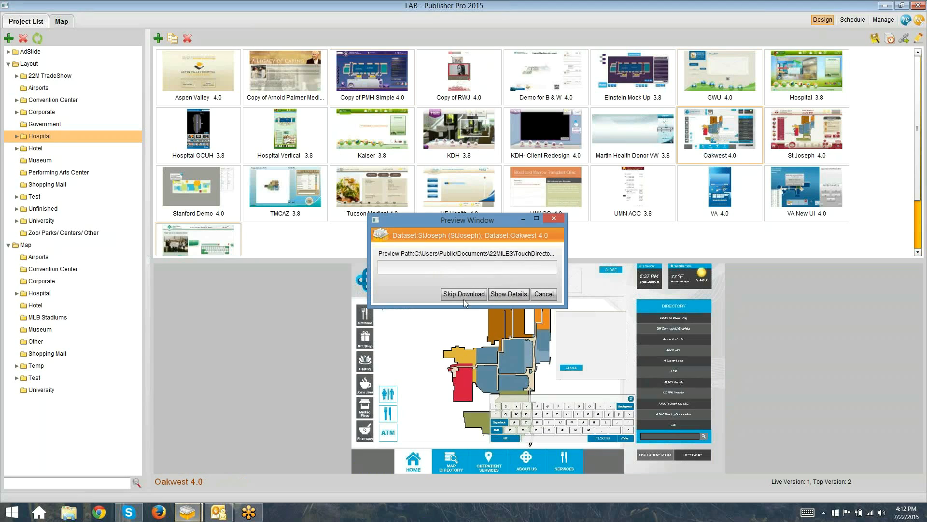
pyautogui.click(464, 294)
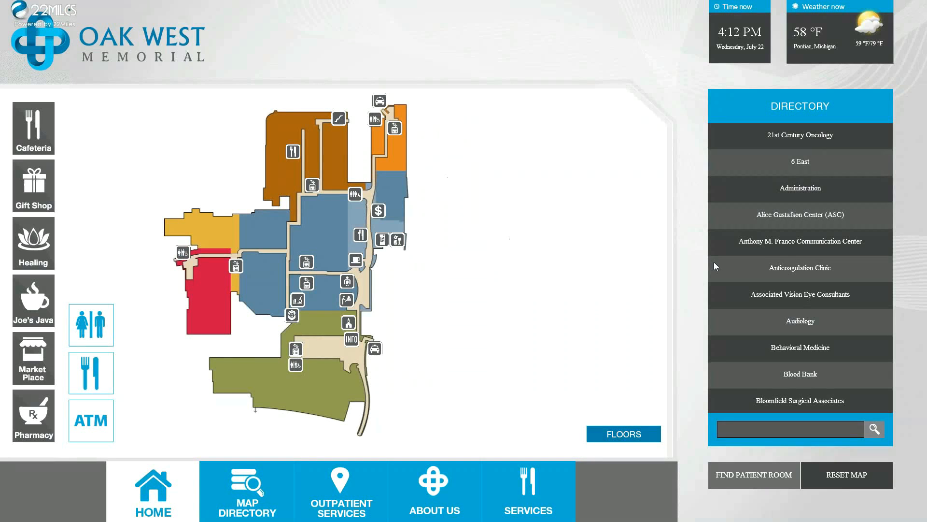
pyautogui.moveTo(390, 289)
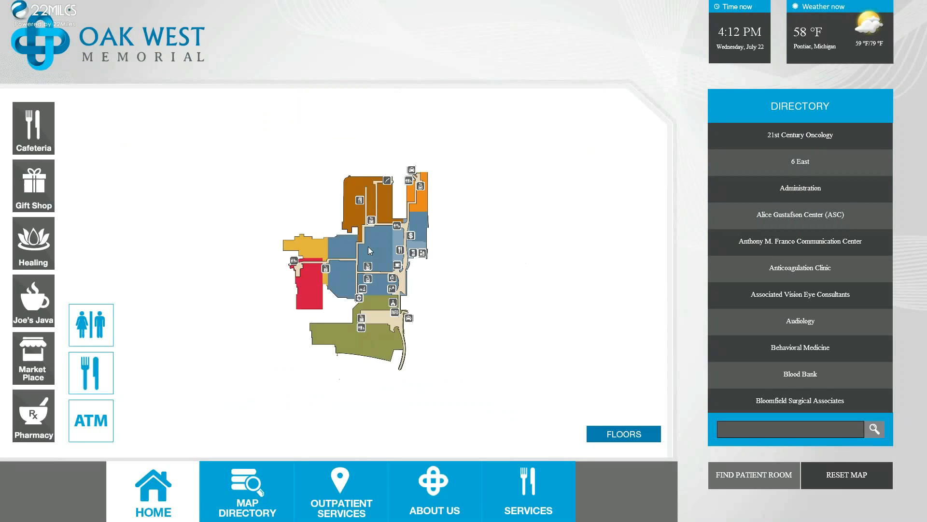
# Switch between floor maps and show the directory route to Endoscopy.
pyautogui.click(622, 434)
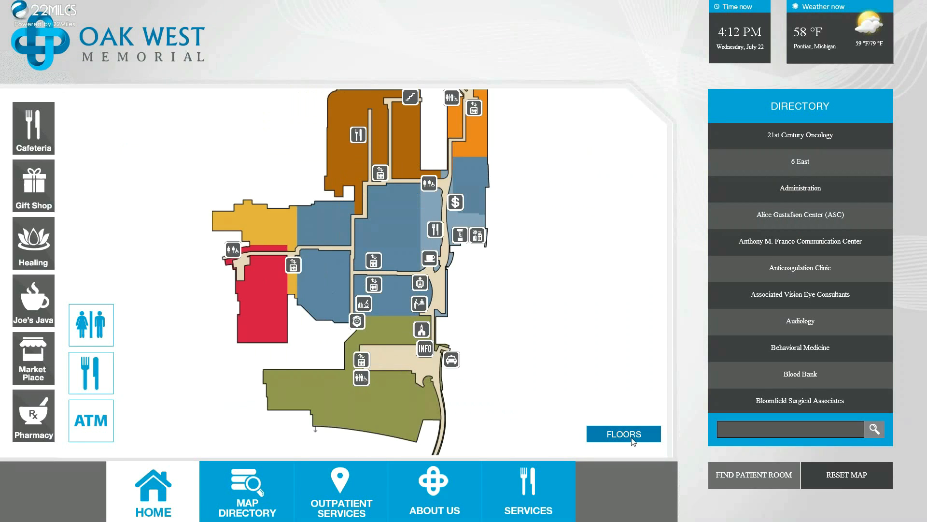
pyautogui.click(622, 434)
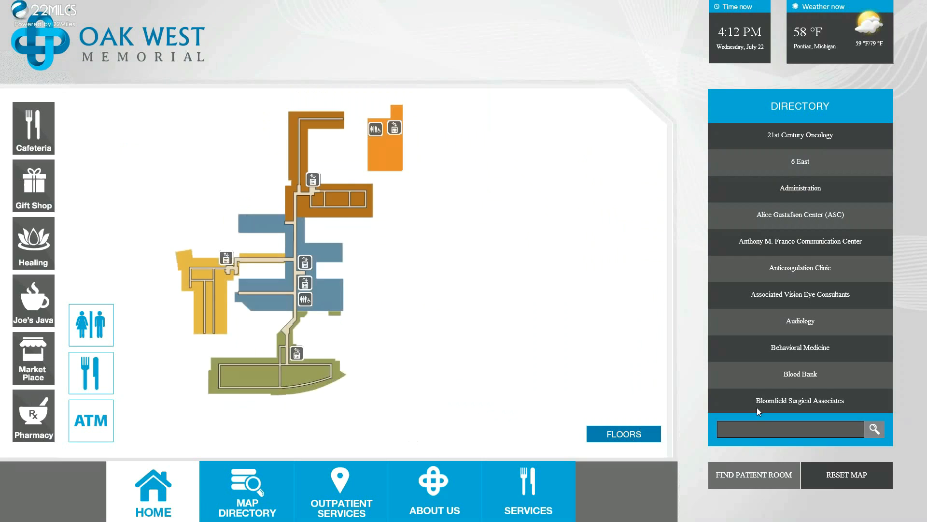
pyautogui.scroll(-3)
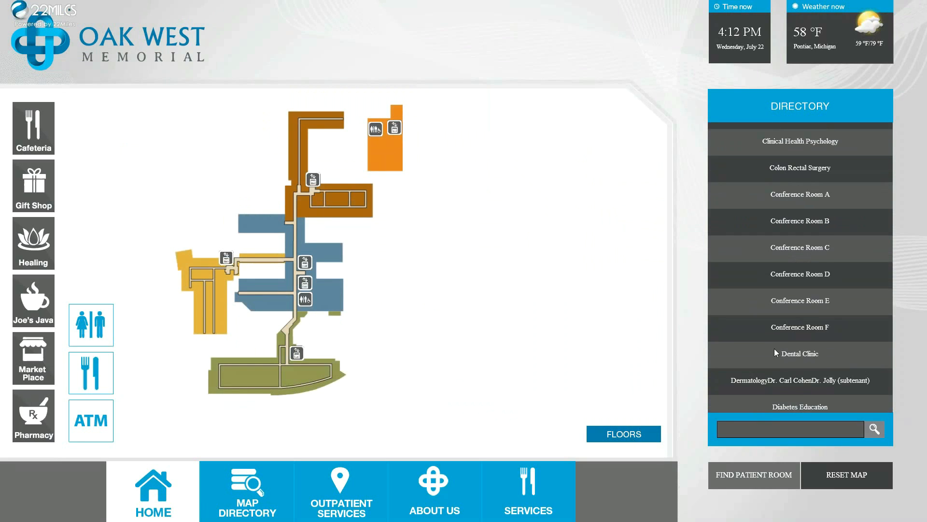
pyautogui.scroll(-3)
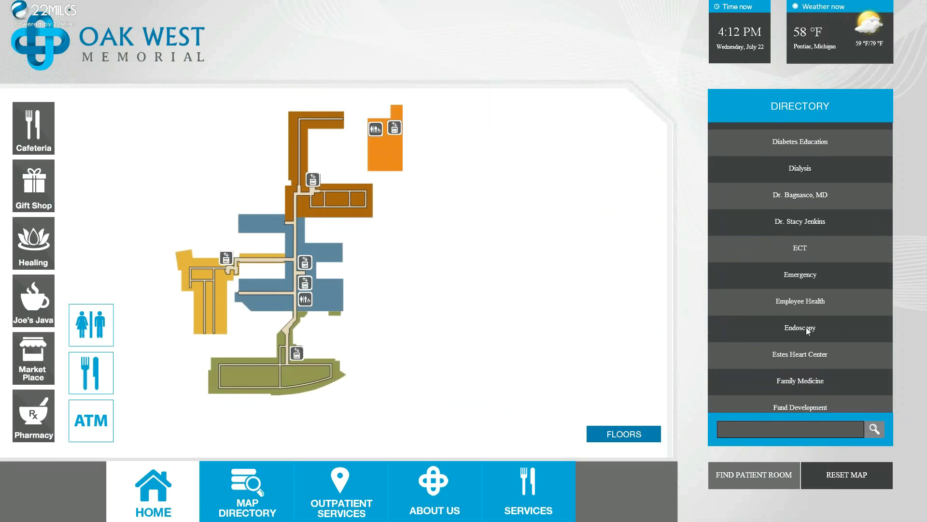
pyautogui.click(800, 328)
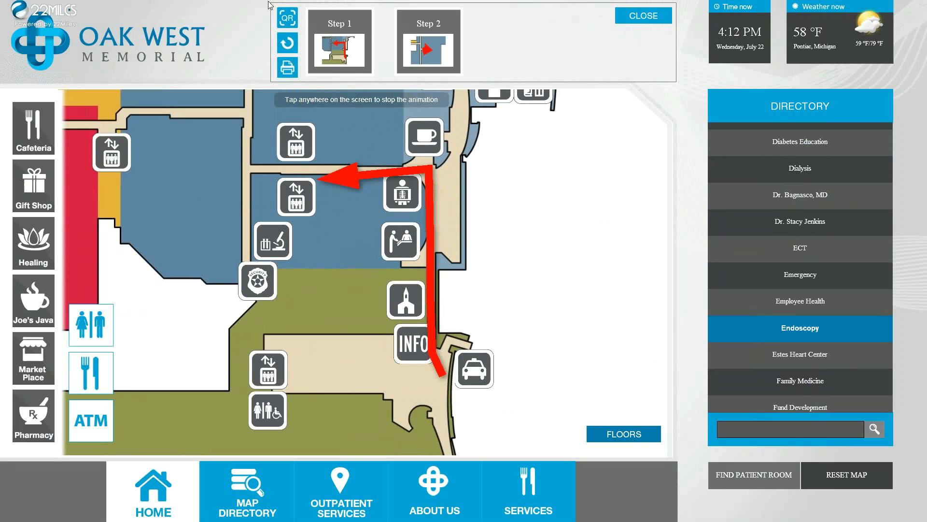
pyautogui.click(287, 42)
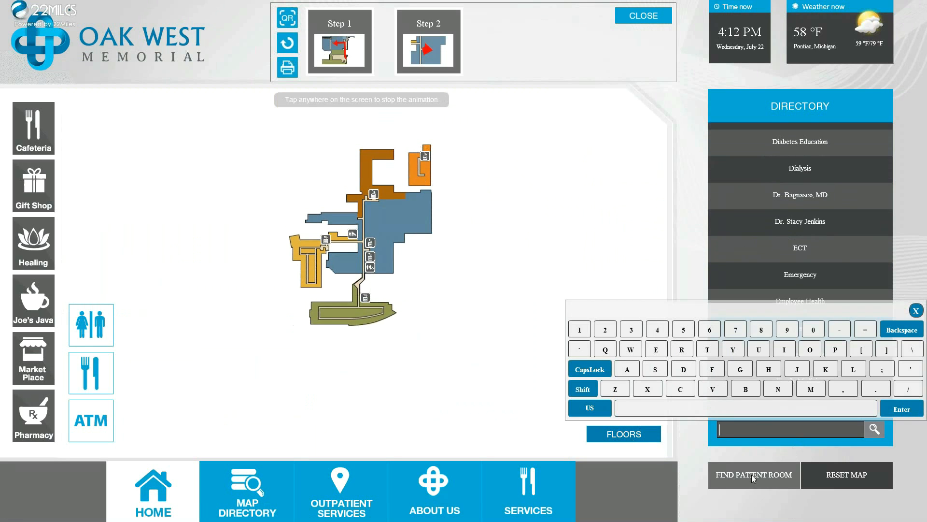
# Look up a patient room, map the route to Joe's Java, and close the preview.
pyautogui.click(753, 474)
pyautogui.write('50')
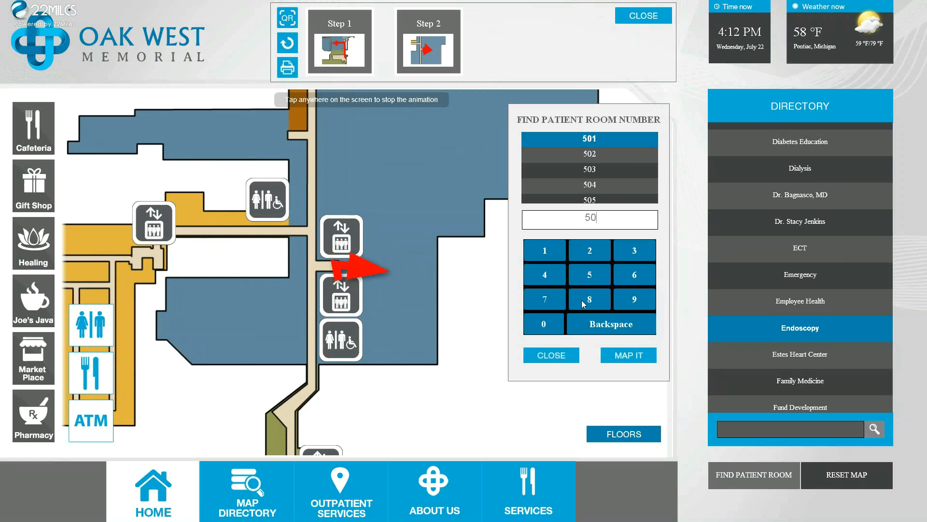
pyautogui.click(550, 355)
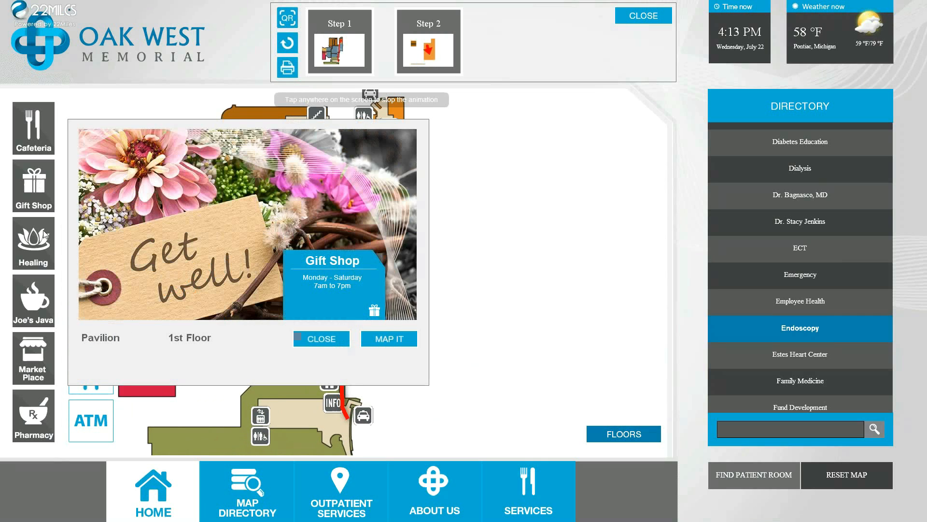
pyautogui.click(32, 300)
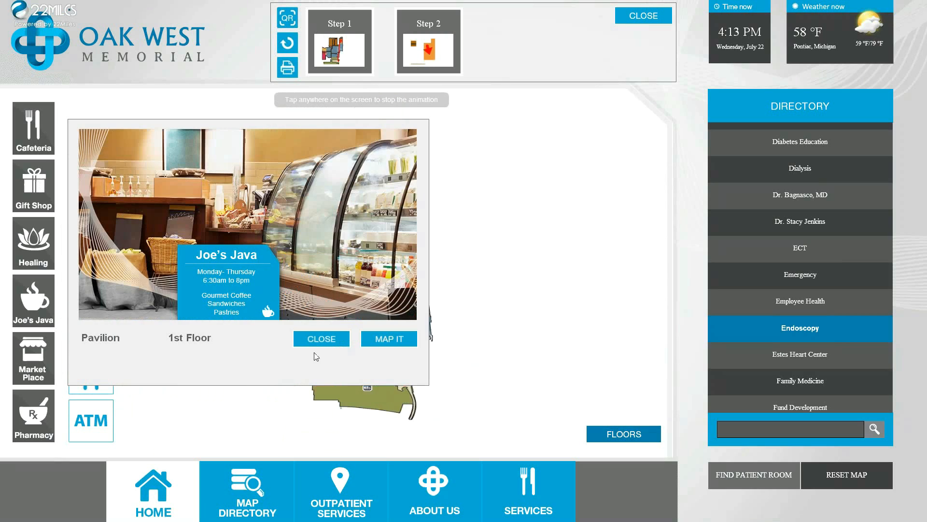
pyautogui.click(321, 338)
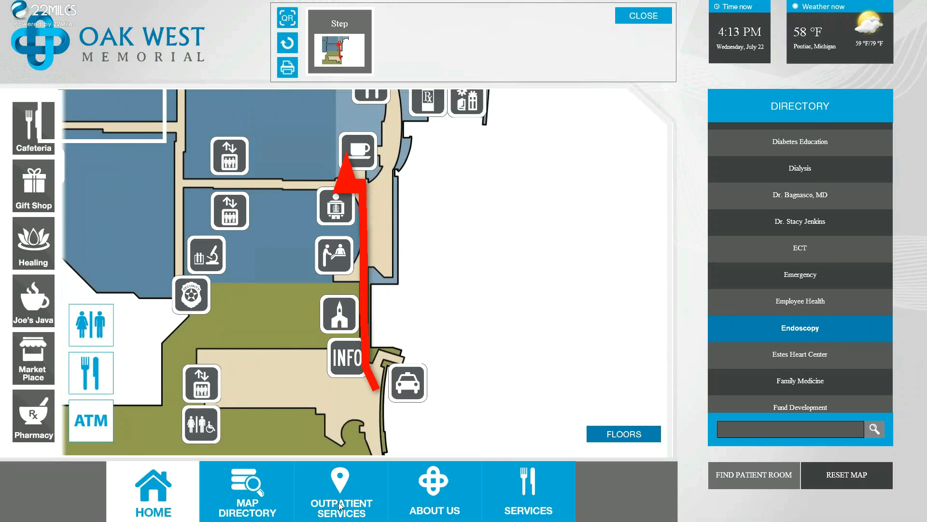
pyautogui.click(339, 491)
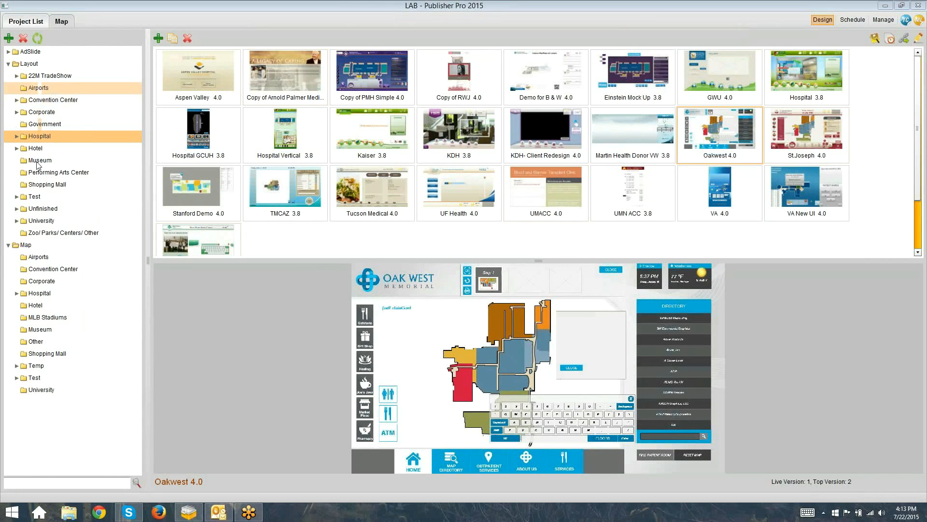
# Open the University folder and preview the Penn State PSU project.
pyautogui.click(40, 221)
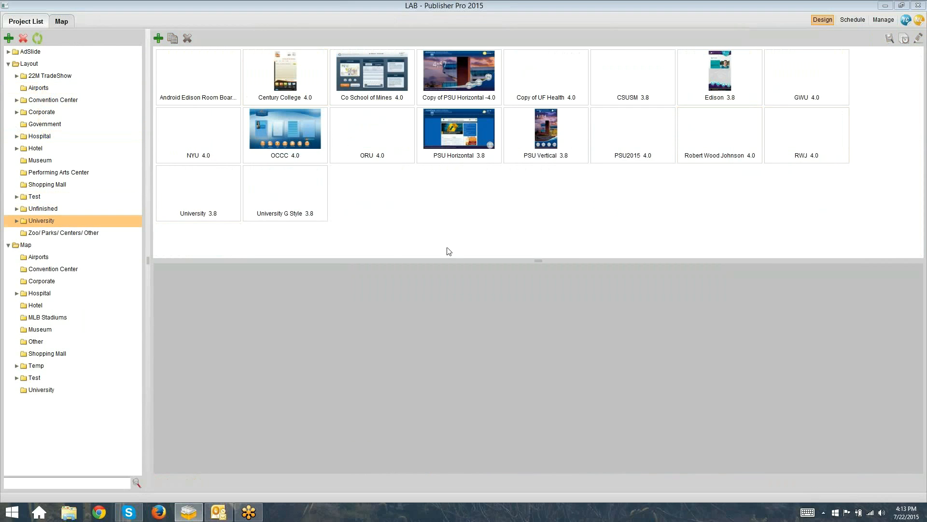
pyautogui.click(459, 71)
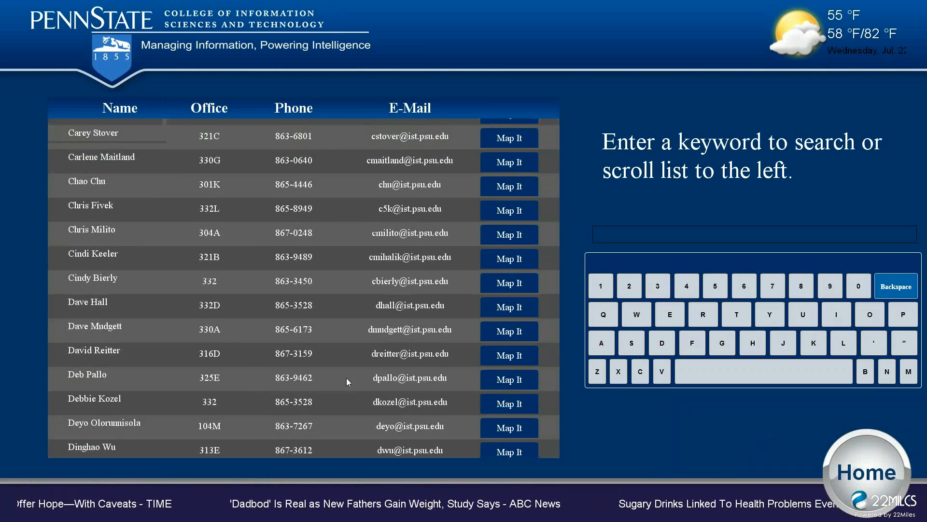
# Scroll the Penn State staff directory and return to it from the map.
pyautogui.scroll(-3)
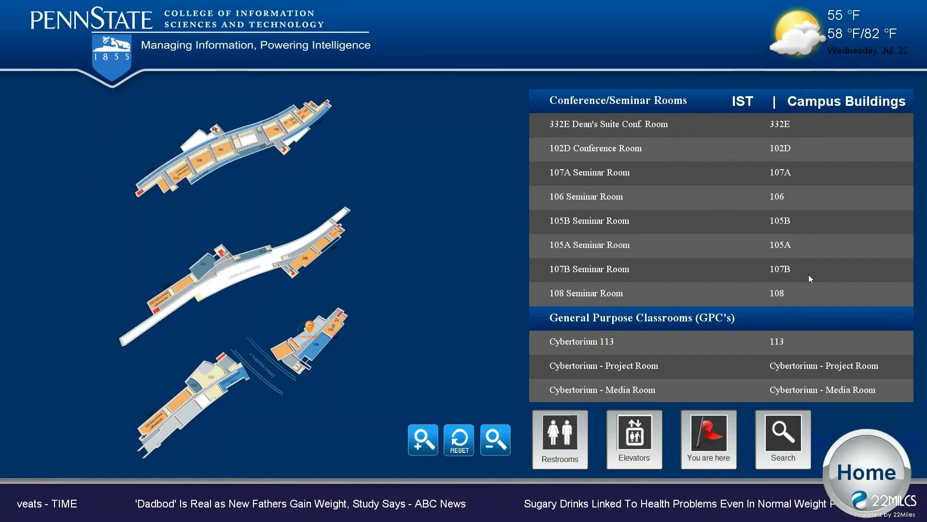
pyautogui.click(782, 439)
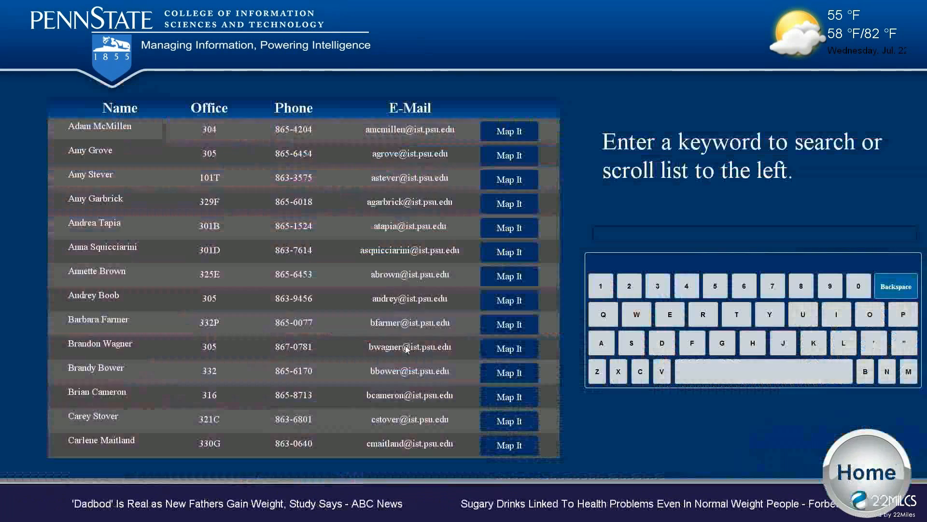
pyautogui.scroll(-3)
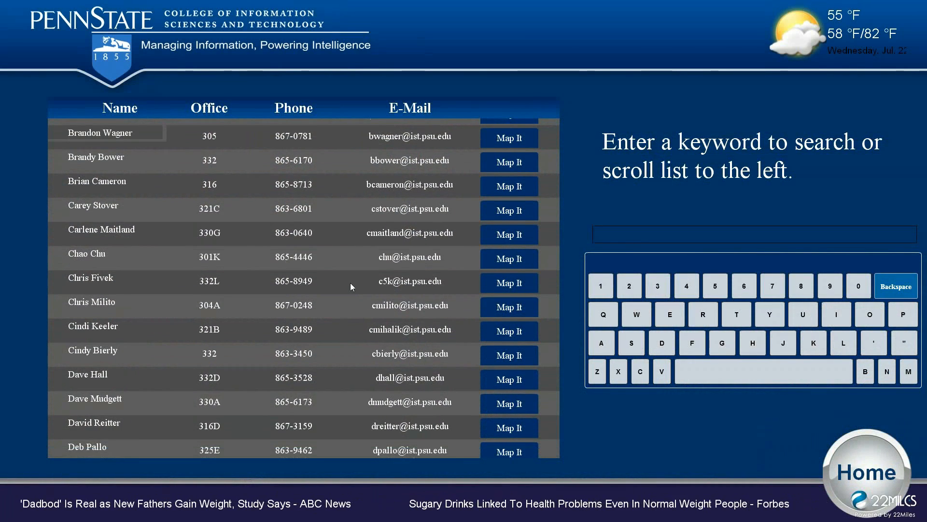
pyautogui.scroll(-3)
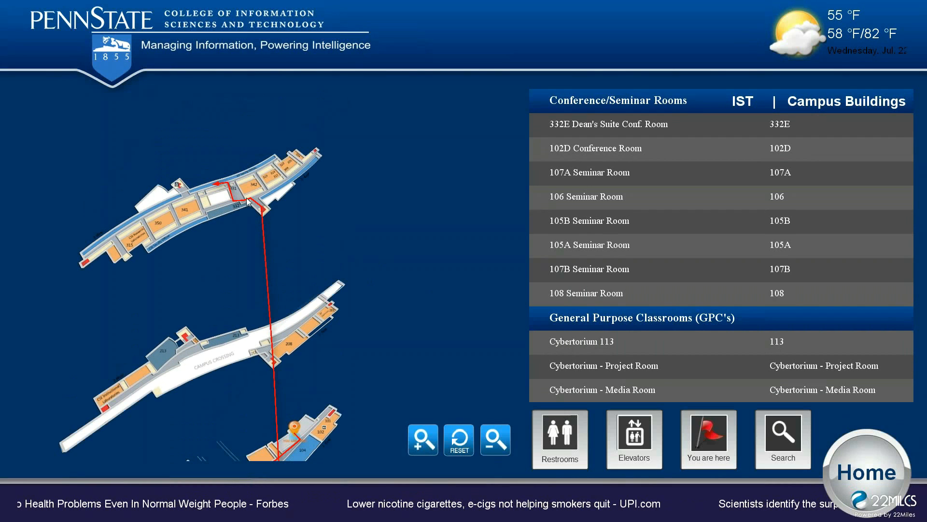
# Zoom in and out on the route near room 342, then view Campus Buildings.
pyautogui.click(422, 440)
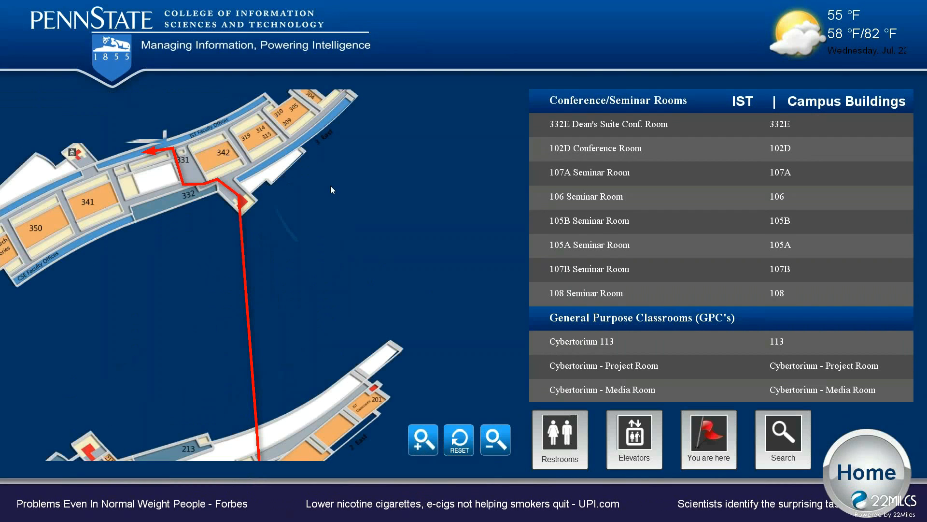
pyautogui.click(422, 439)
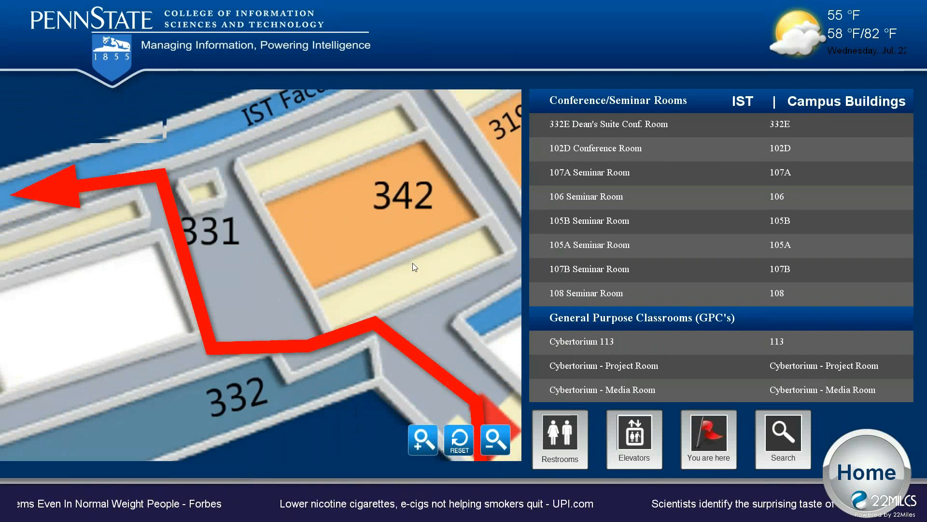
pyautogui.click(423, 441)
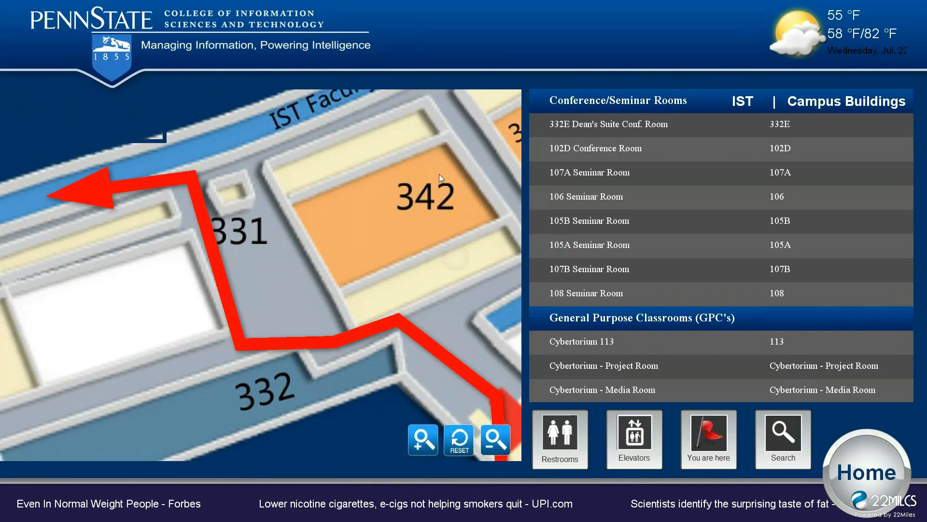
pyautogui.click(495, 440)
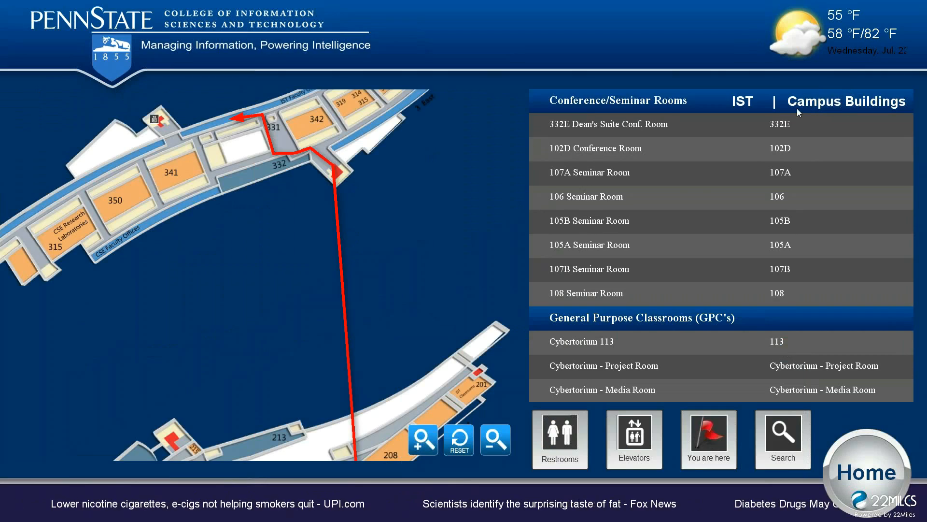
pyautogui.click(847, 101)
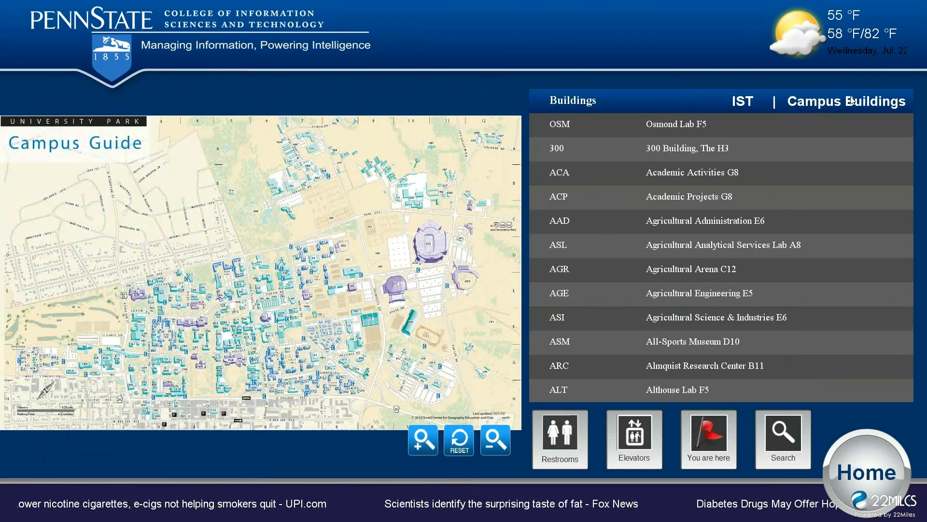
pyautogui.click(422, 440)
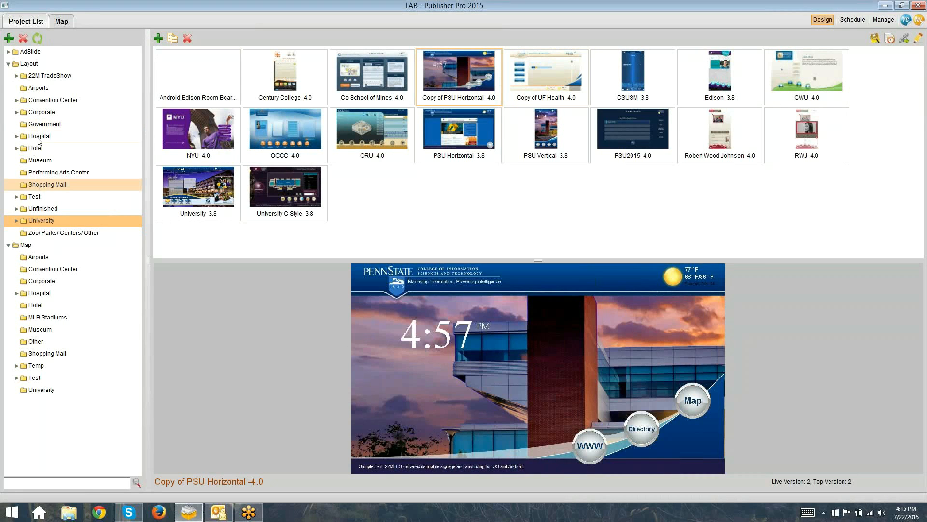
# Open the Airports folder and preview JFK- Terminal 8 4.0, skipping the download.
pyautogui.click(37, 87)
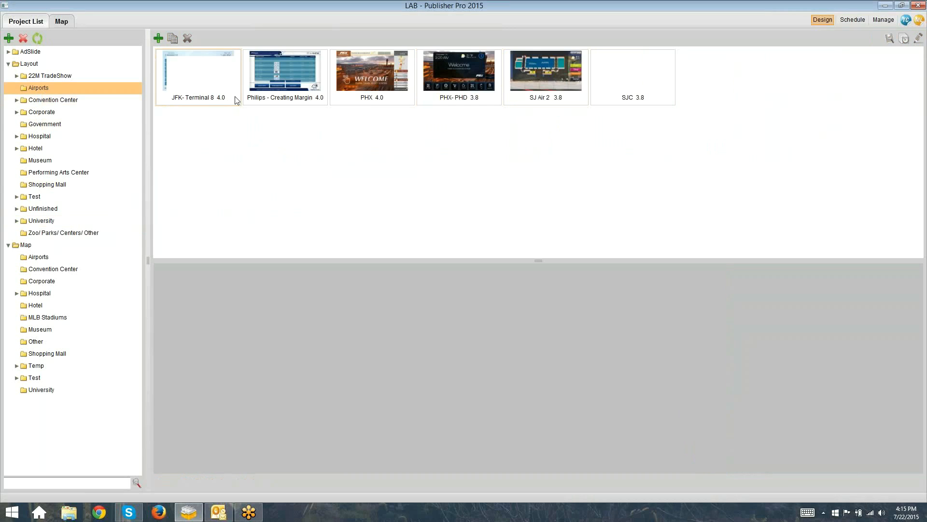
pyautogui.doubleClick(198, 70)
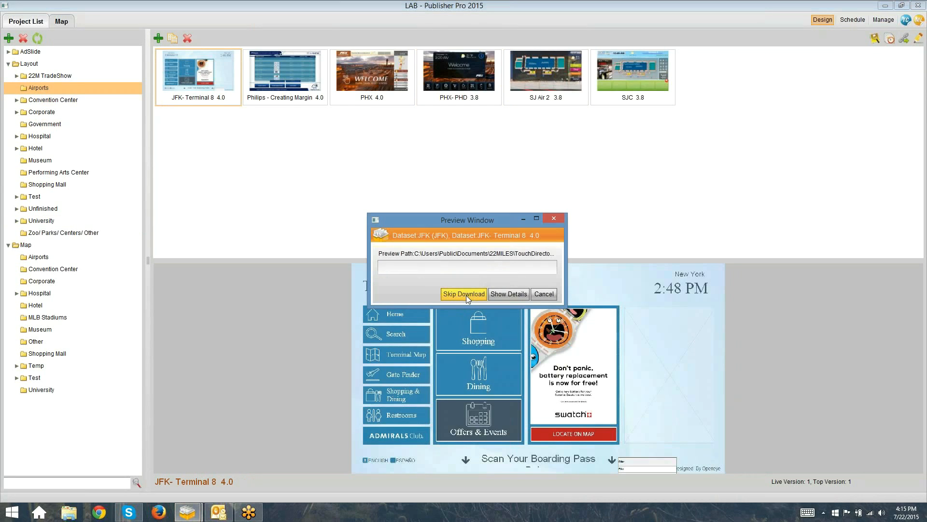
pyautogui.click(464, 294)
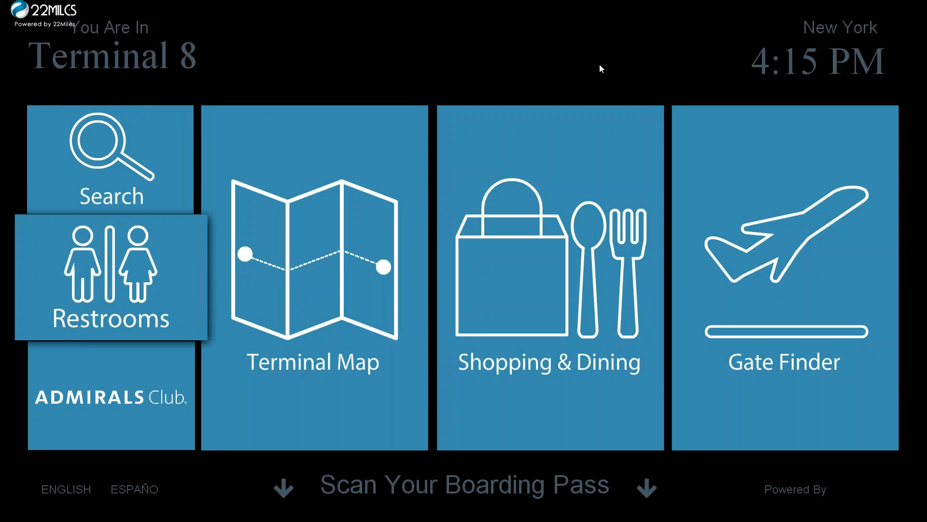
# Search the directory for New York Sports Bar and locate it on the map.
pyautogui.click(111, 160)
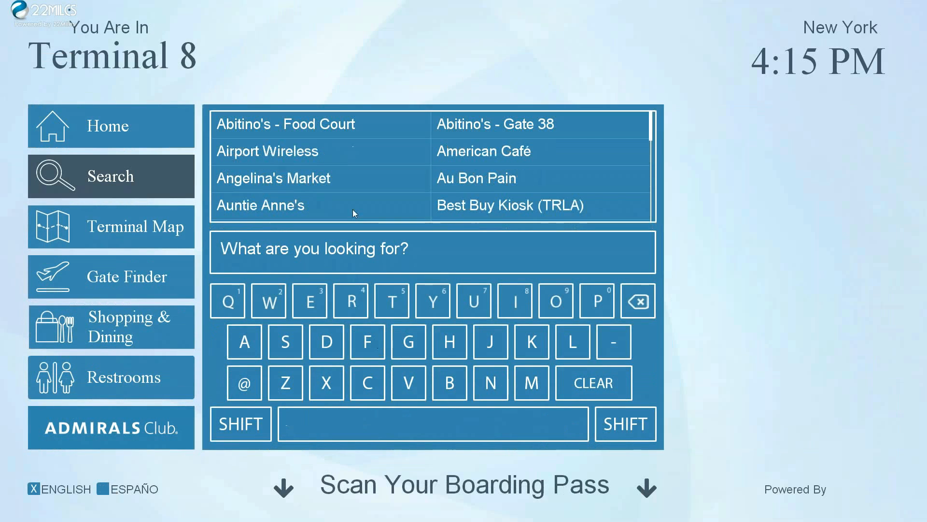
pyautogui.scroll(-3)
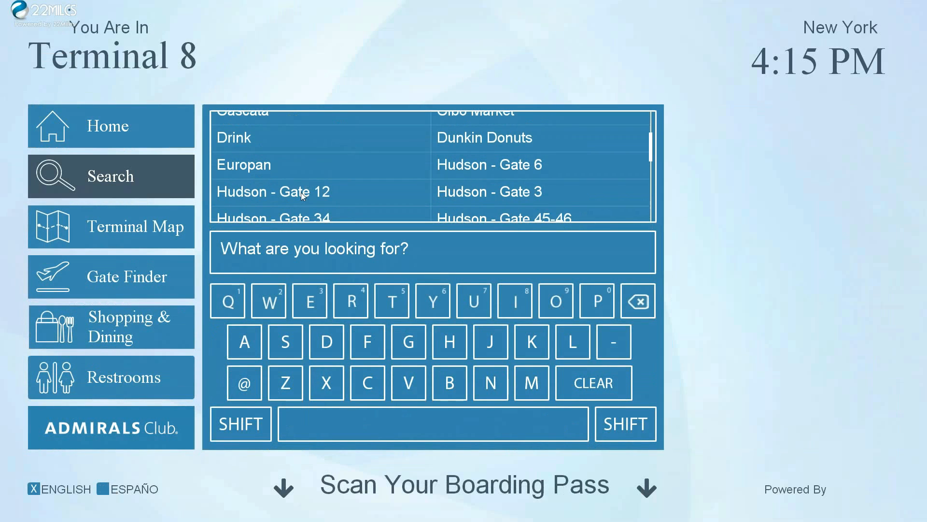
pyautogui.scroll(-3)
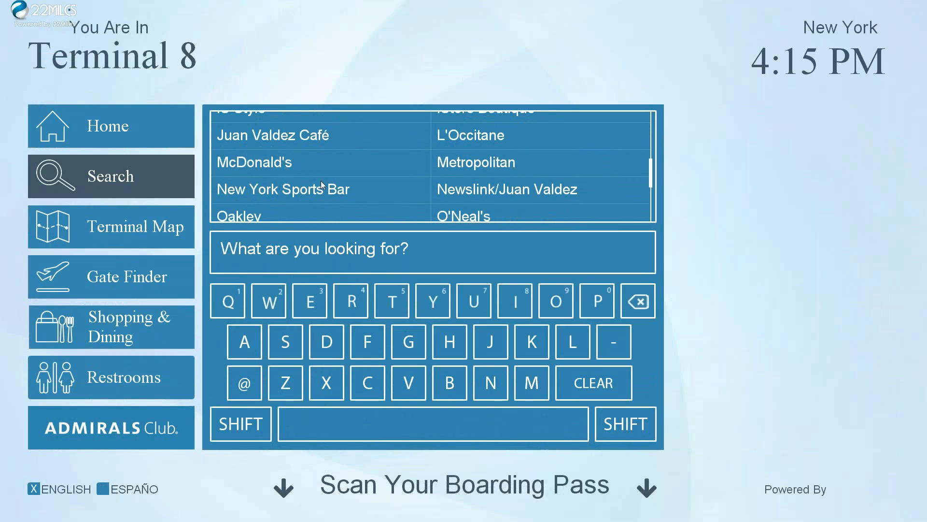
pyautogui.click(283, 189)
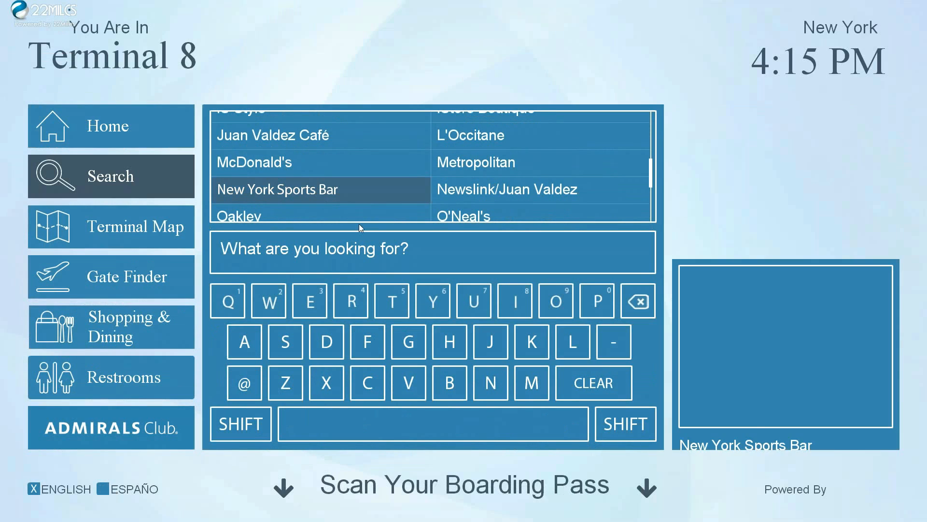
pyautogui.click(277, 189)
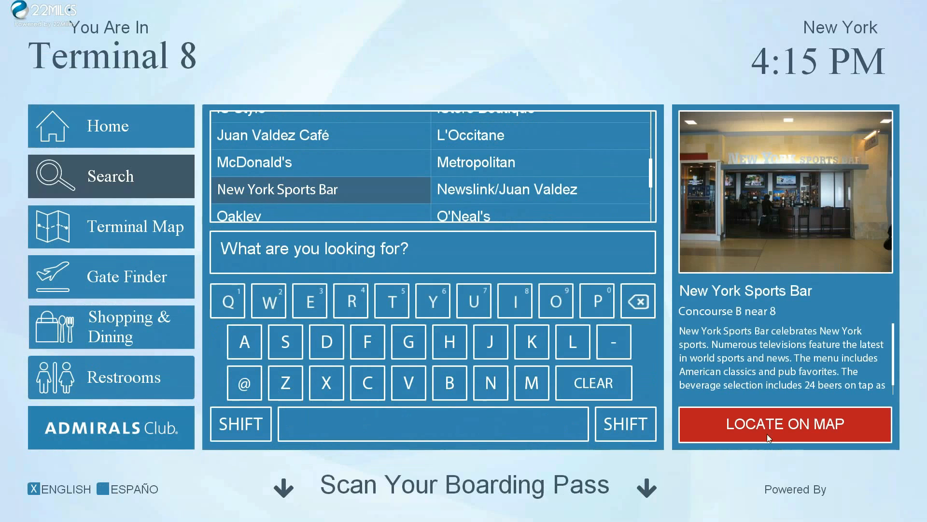
pyautogui.click(784, 424)
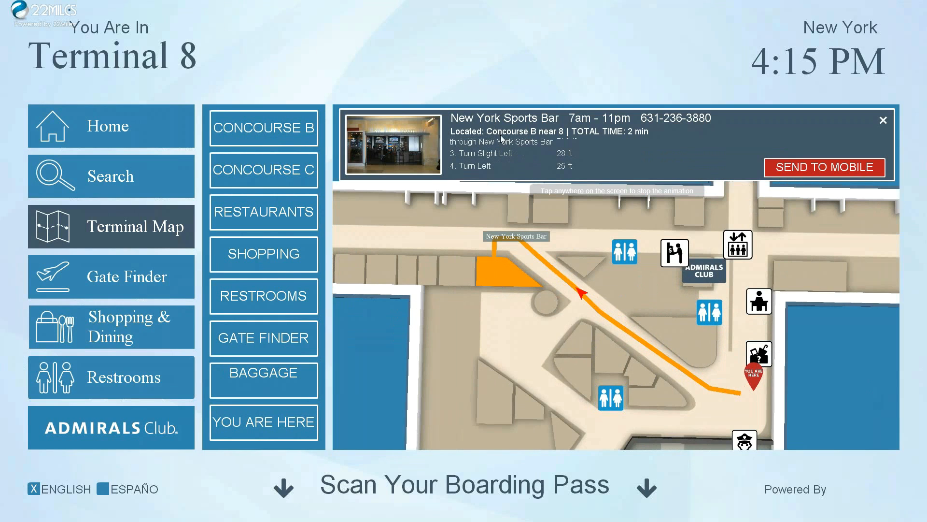
# Decline Send to Mobile, open the Gate Finder, and exit the preview.
pyautogui.click(824, 168)
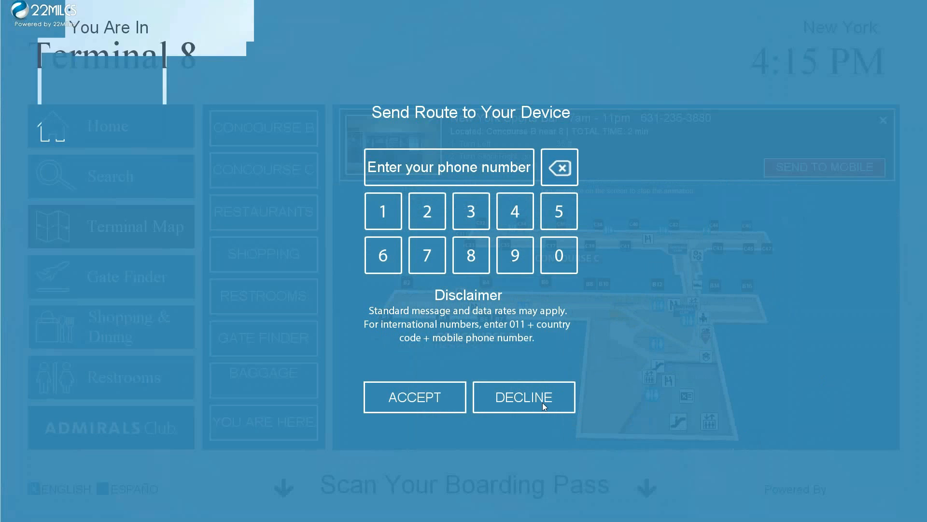
pyautogui.click(523, 397)
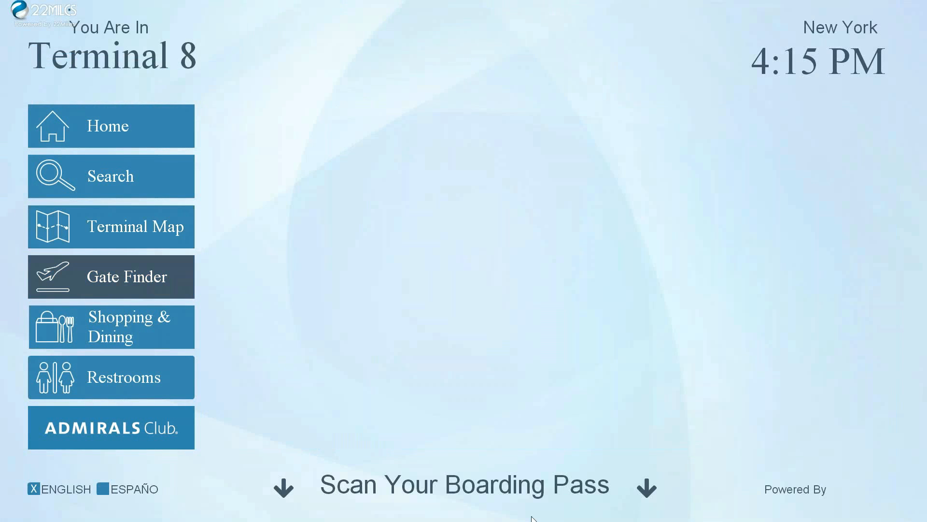
pyautogui.click(110, 277)
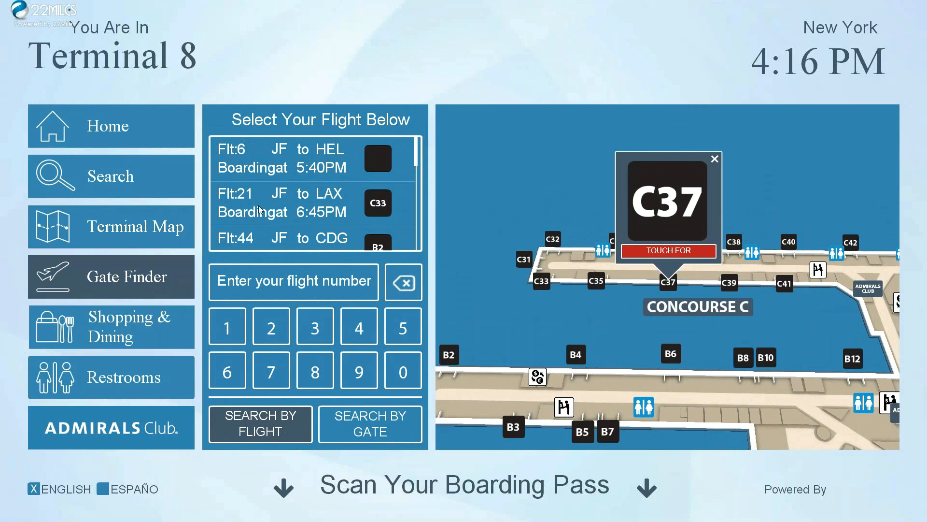
pyautogui.click(110, 327)
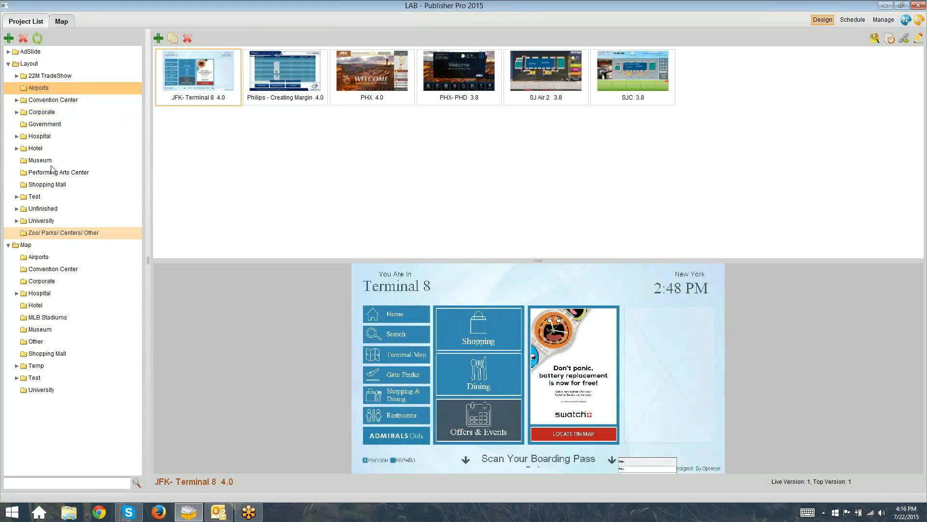
# Open VA New UI 4.0 from the Hospital folder and preview it without downloading.
pyautogui.click(44, 123)
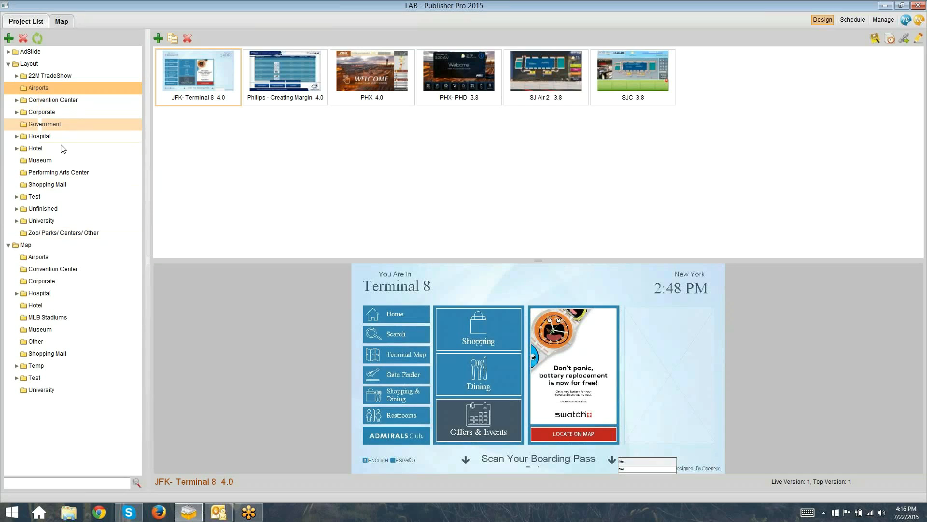
pyautogui.click(38, 136)
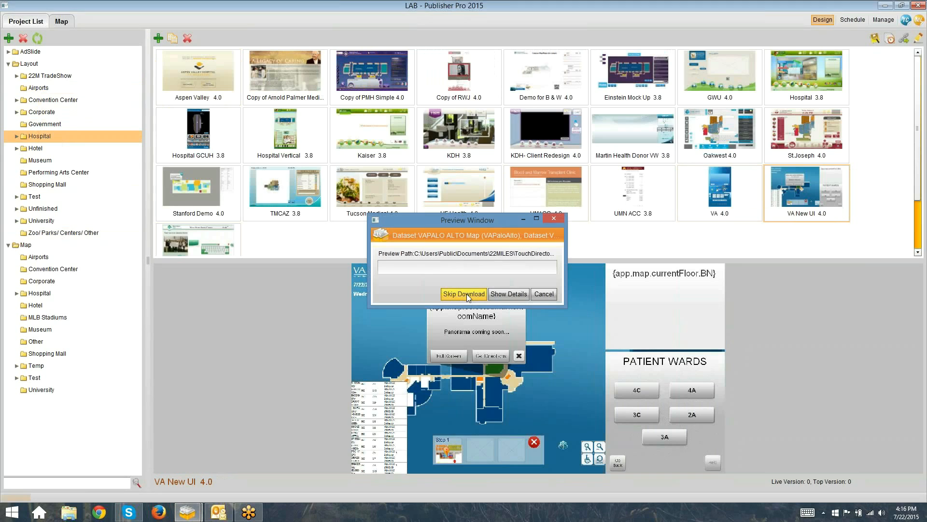
pyautogui.click(463, 294)
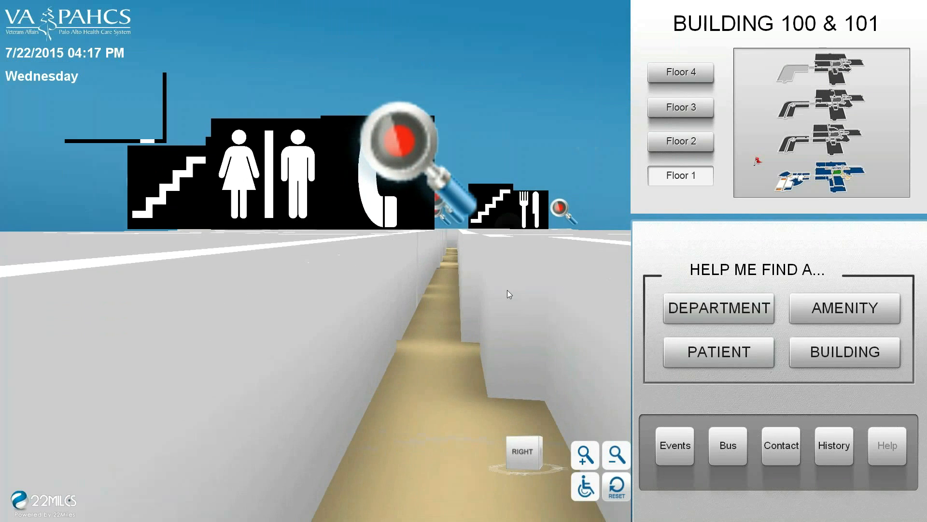
# View the VA Palo Alto History page, then go back to the 3D map.
pyautogui.click(843, 351)
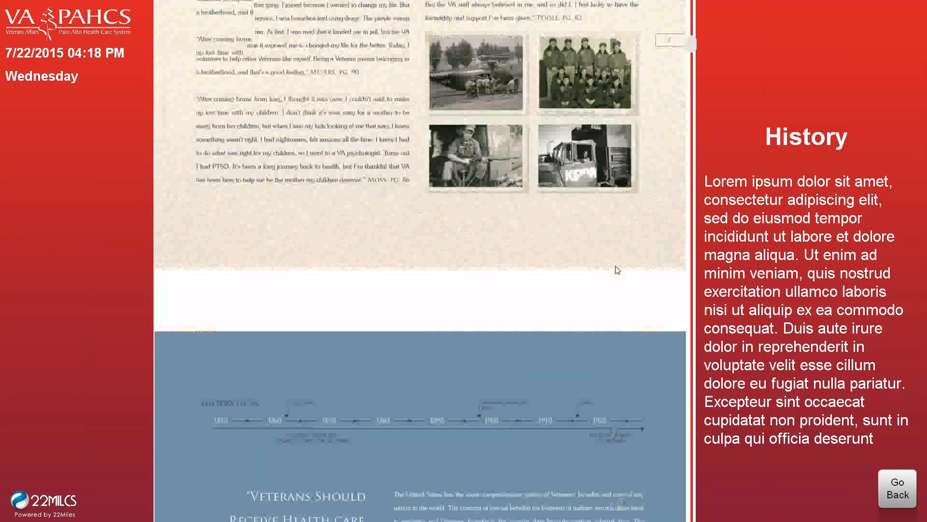
pyautogui.click(897, 488)
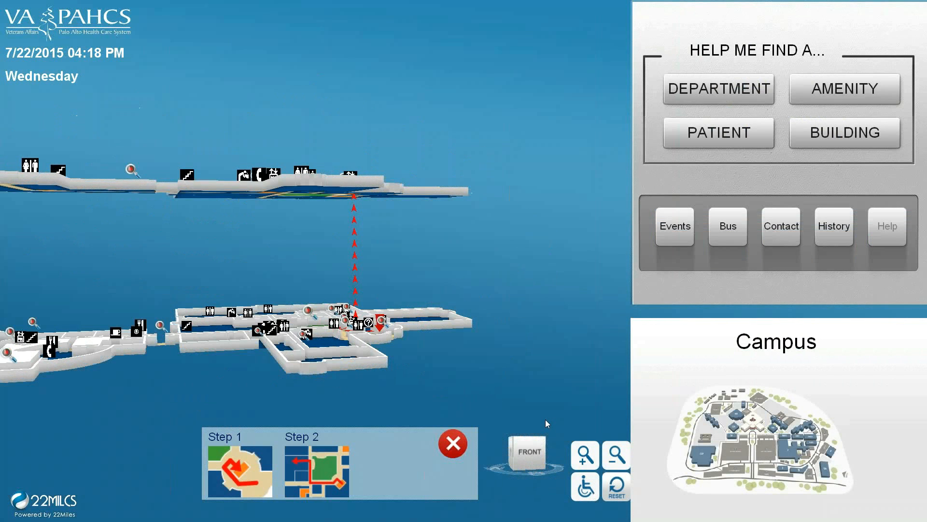
# Dismiss the Step 1/Step 2 route and reset the map to Building 100 & 101 Floor 1.
pyautogui.click(616, 485)
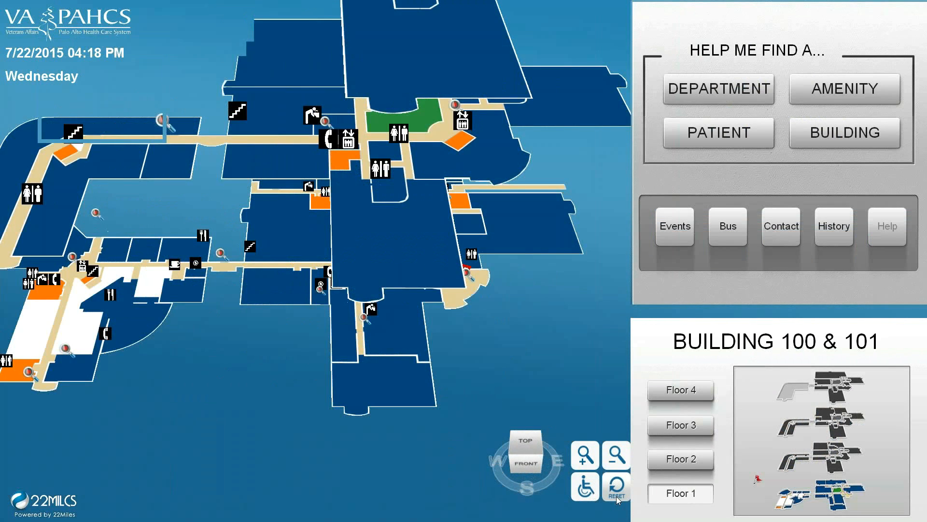
pyautogui.click(616, 488)
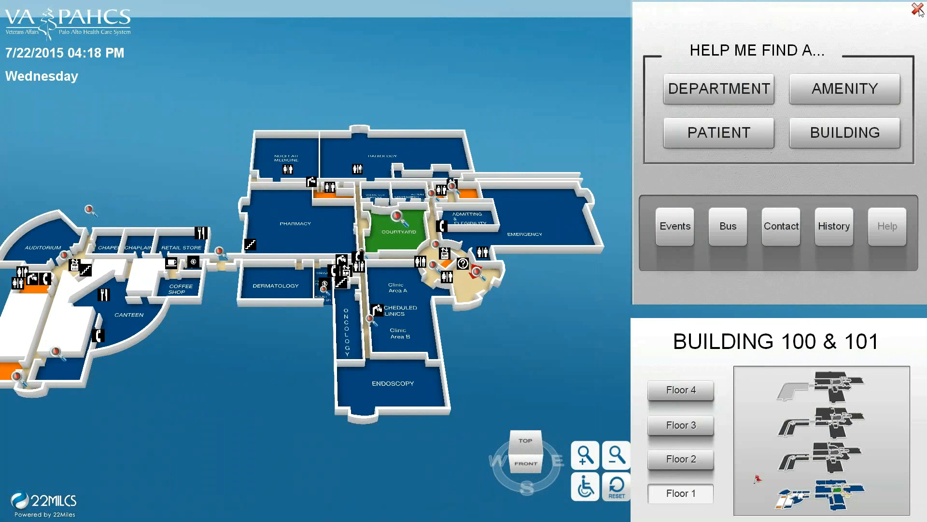